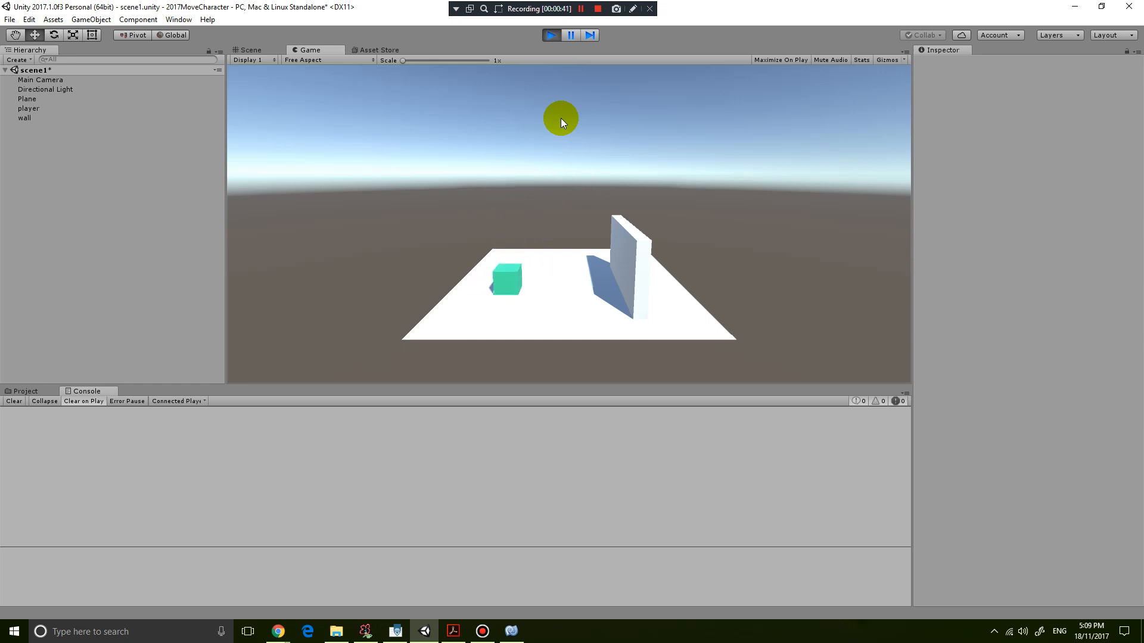
mouse_move(559, 111)
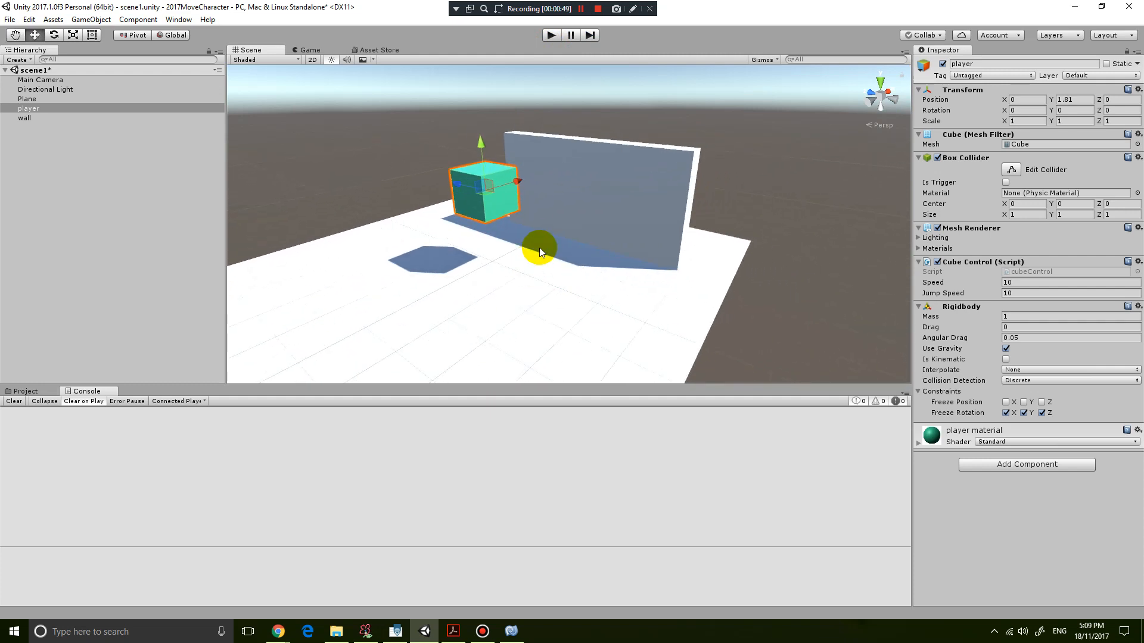
mouse_move(970, 270)
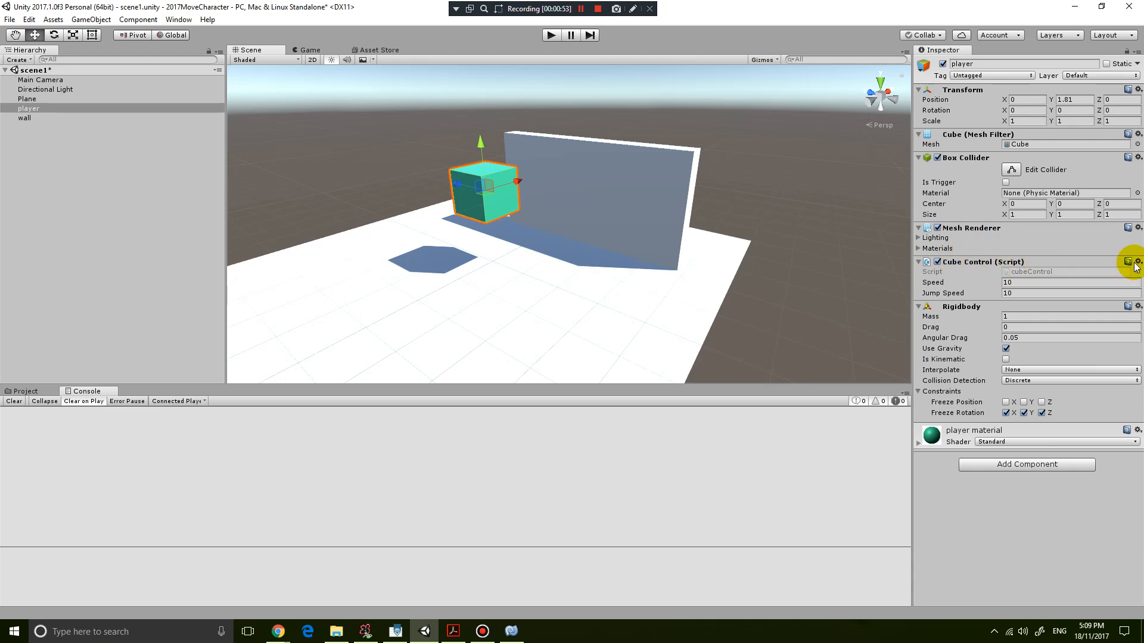
- Open cubeControl in maximized MonoDevelop and review its space-key jump and axis movement code
left_click(1137, 261)
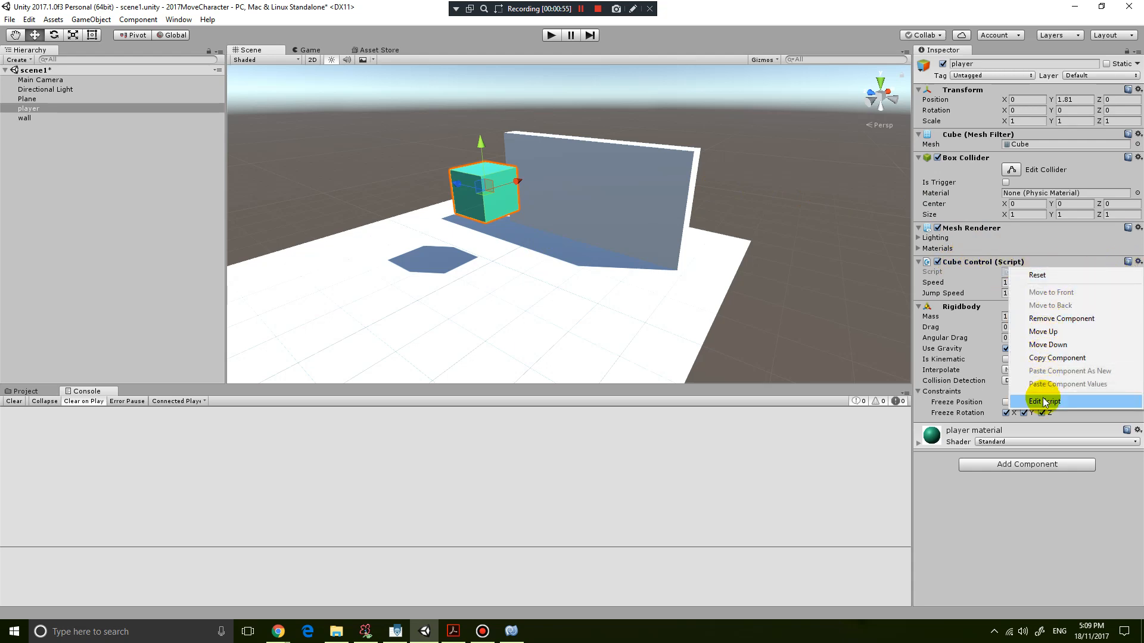
left_click(1044, 401)
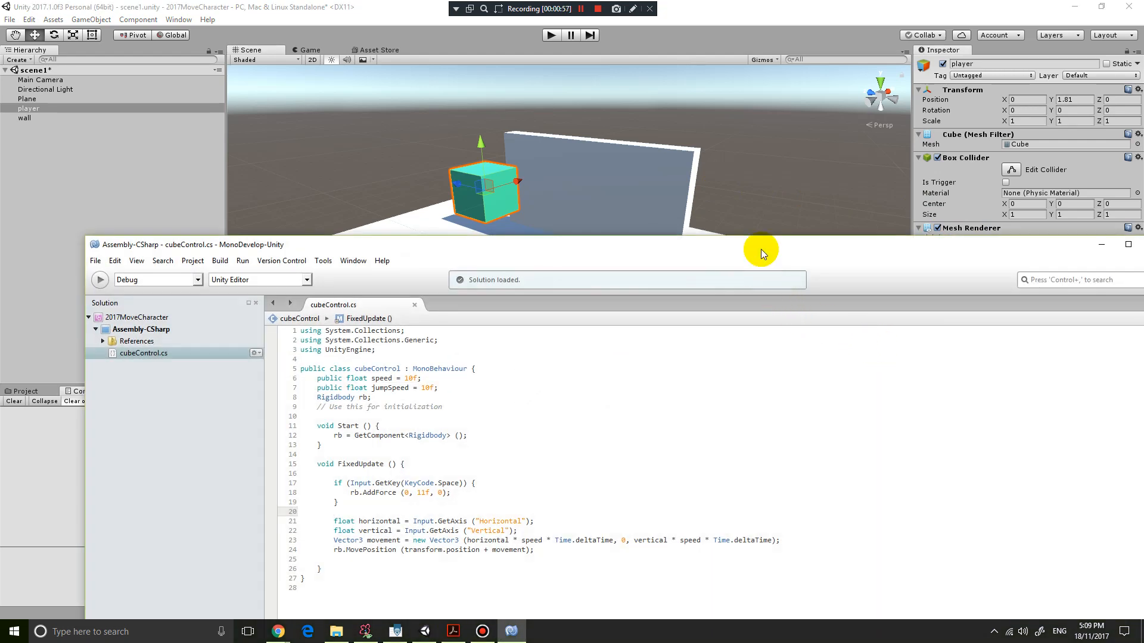
left_click(1101, 244)
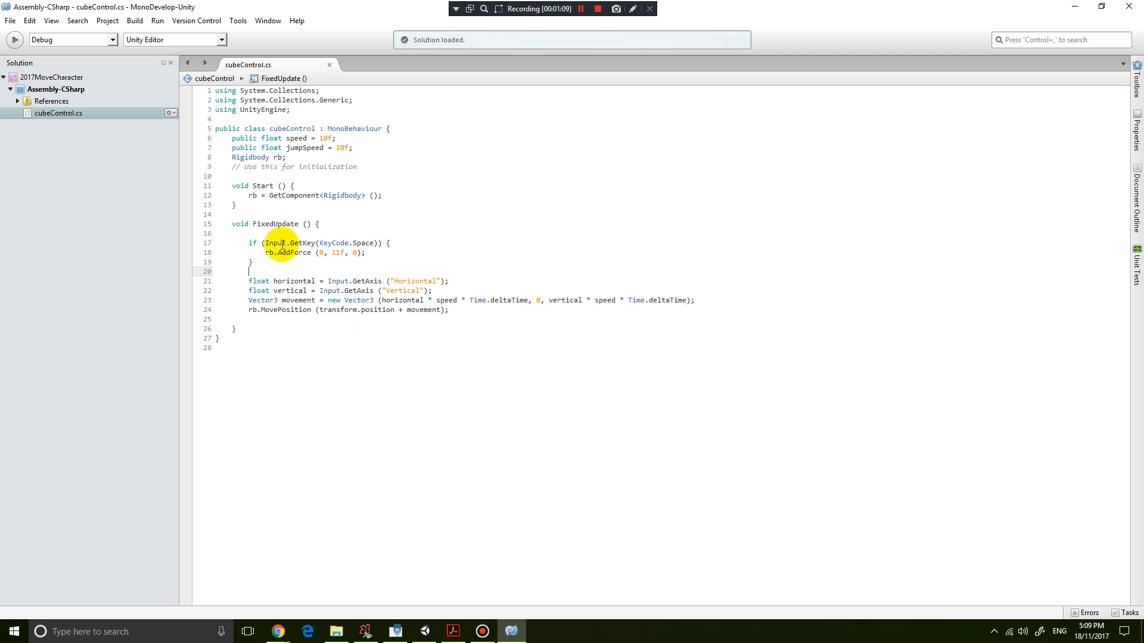
left_click_drag(262, 243, 279, 262)
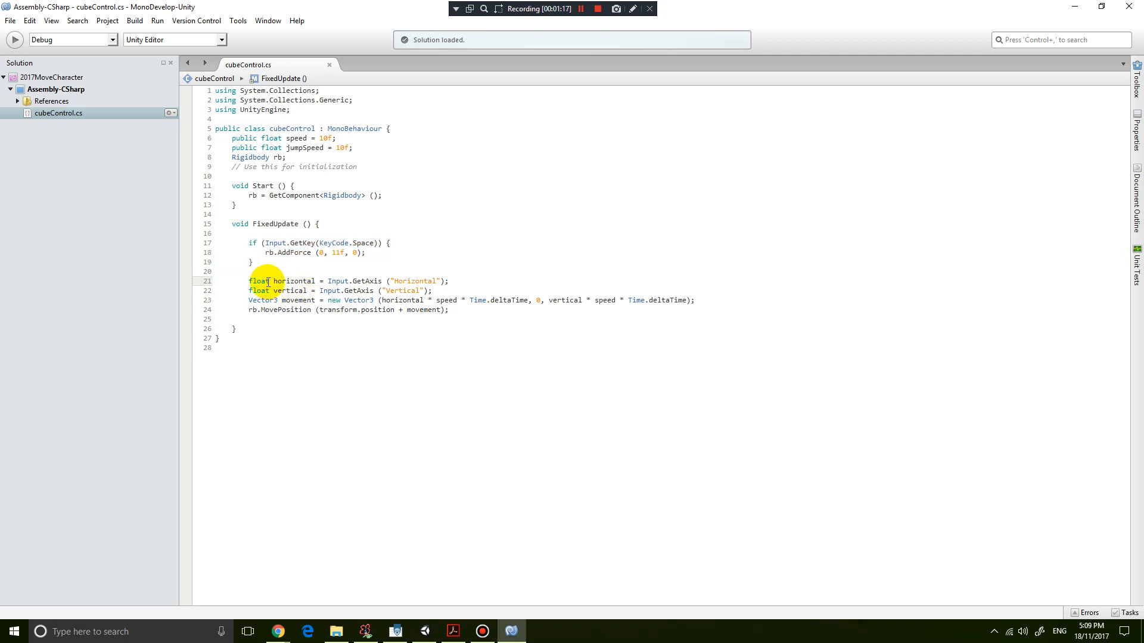
left_click_drag(251, 281, 451, 309)
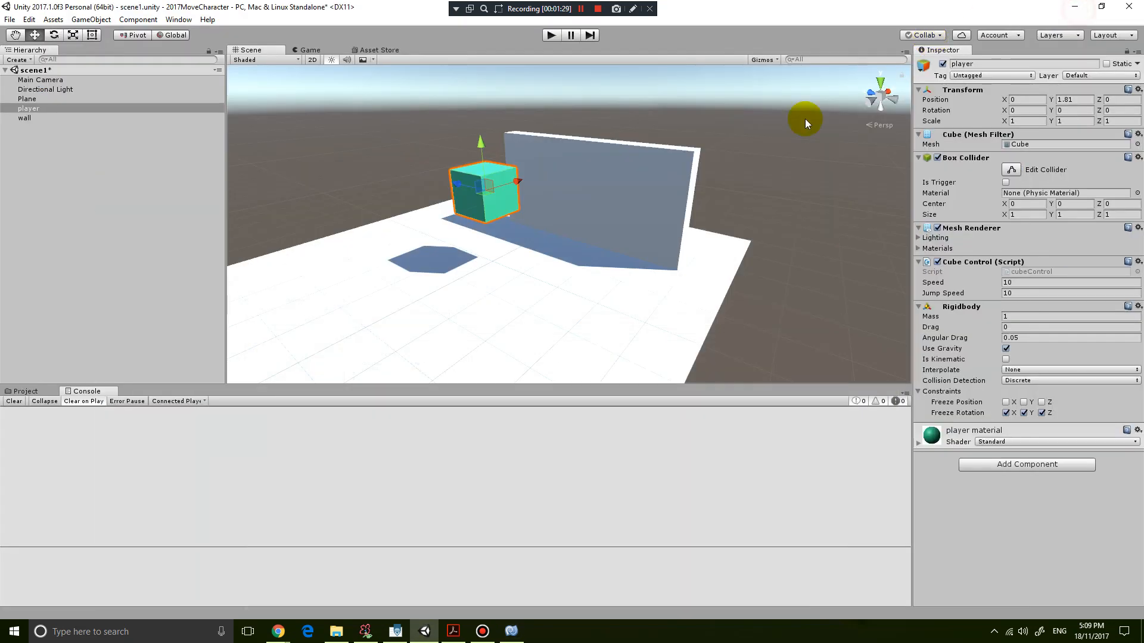
mouse_move(531, 225)
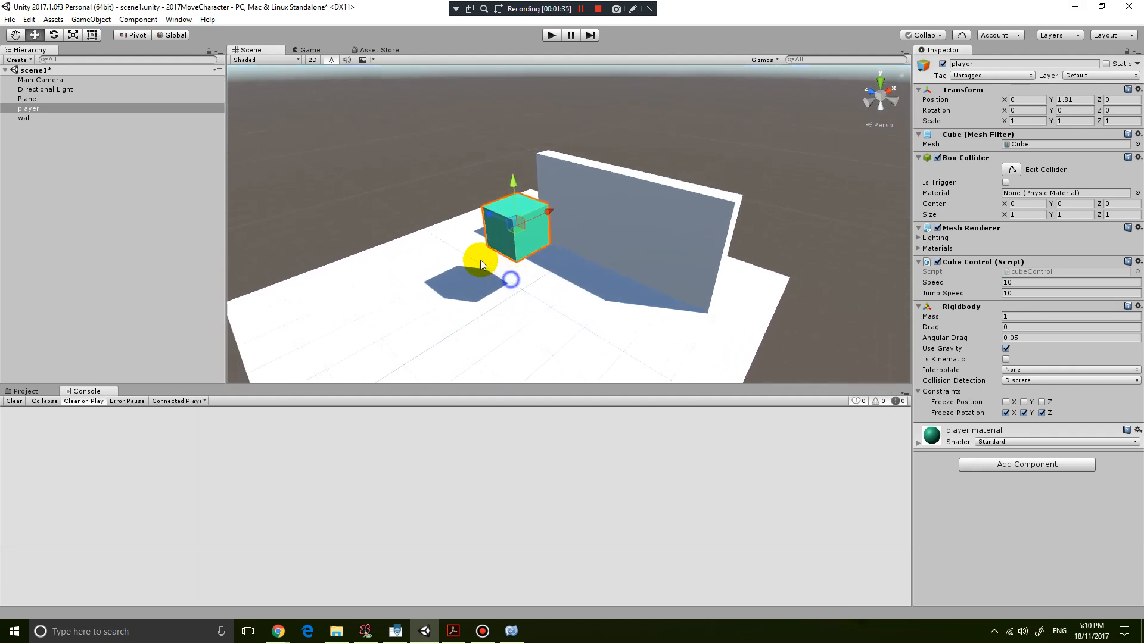
- Orbit the Scene view and change the player cube's Position Y from 1.81 to 0.5
left_click_drag(481, 264, 390, 247)
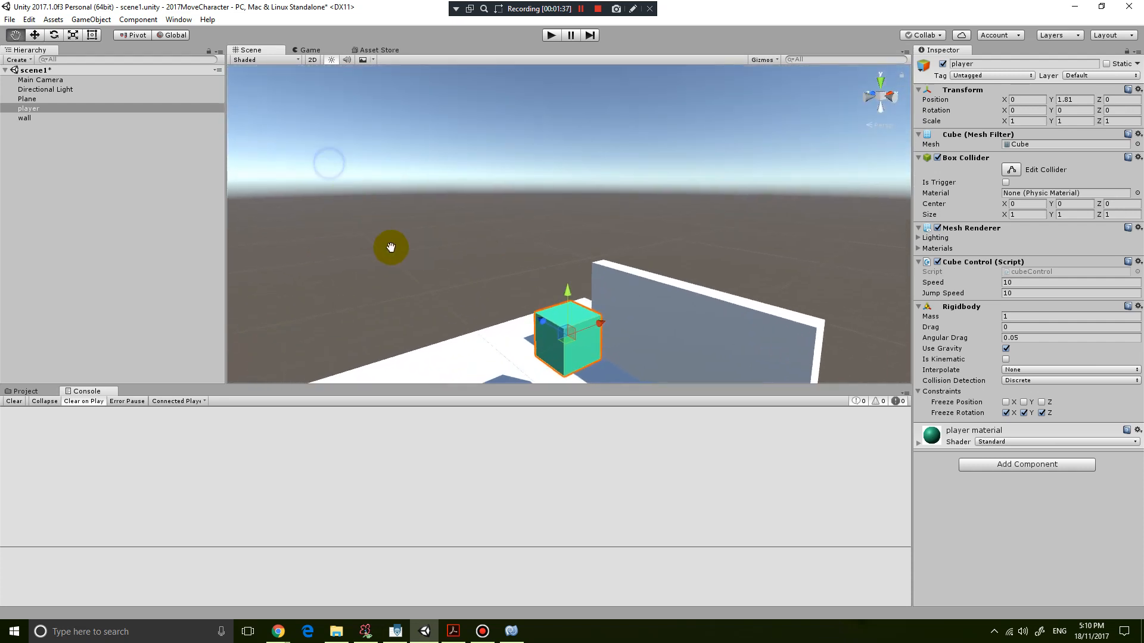
left_click_drag(390, 246, 506, 283)
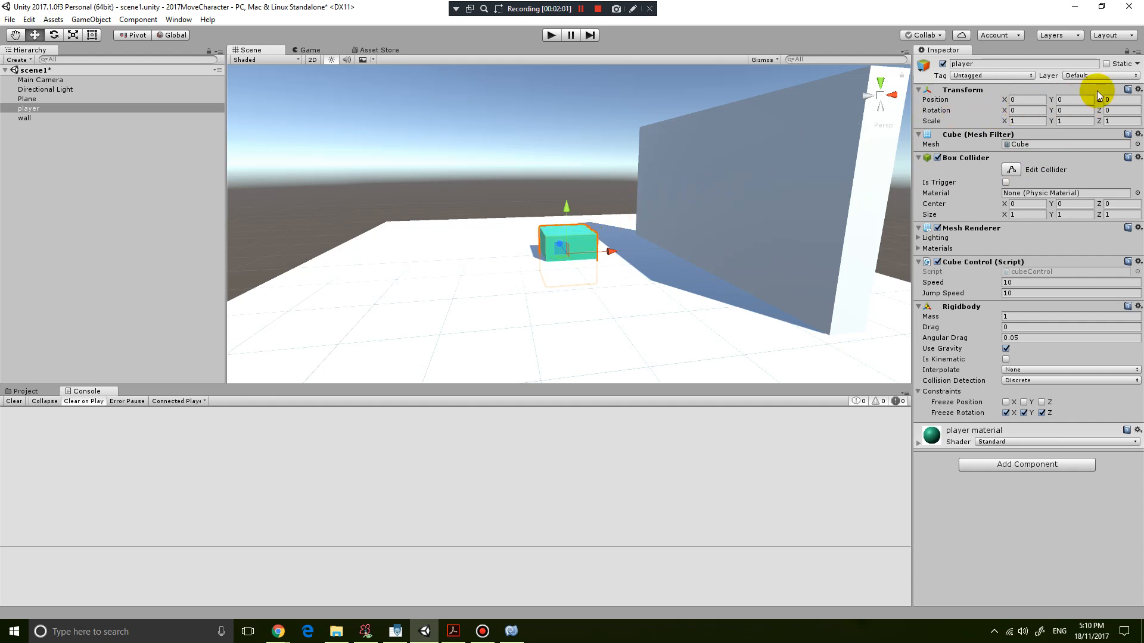
left_click(1072, 99)
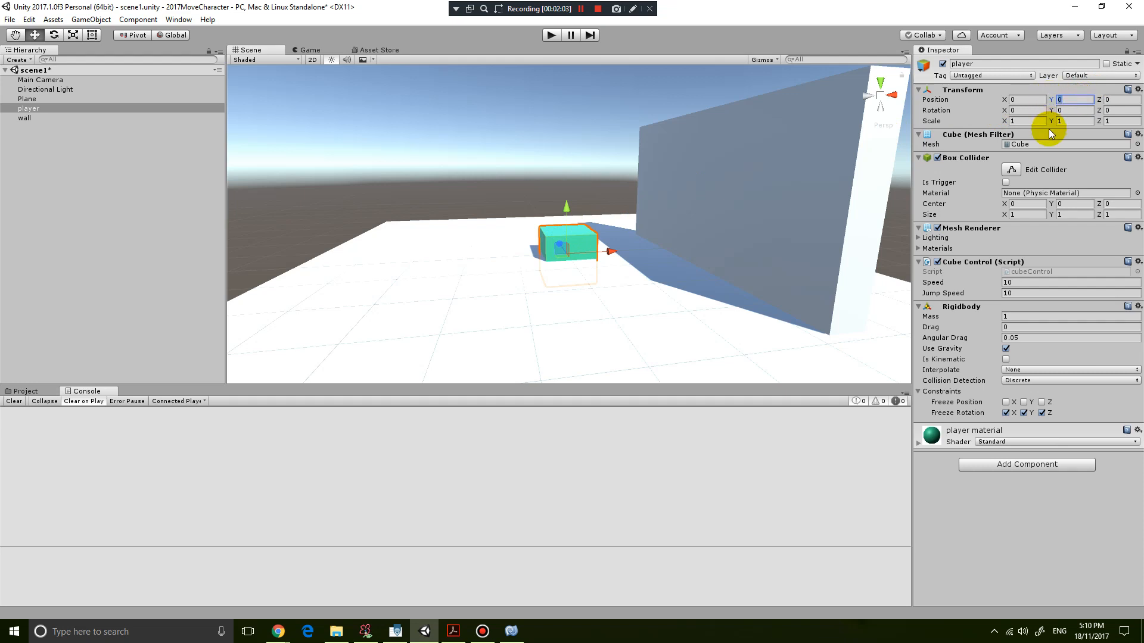
type("0.5")
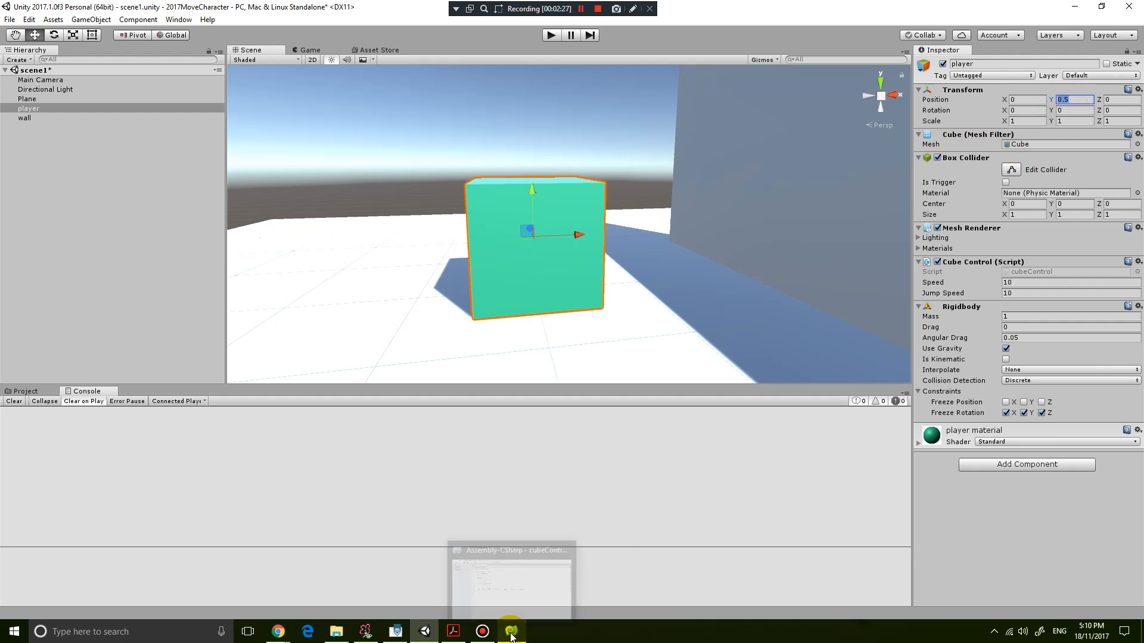
- Start a 'public float distToG…' declaration on a new line below jumpSpeed
left_click(511, 631)
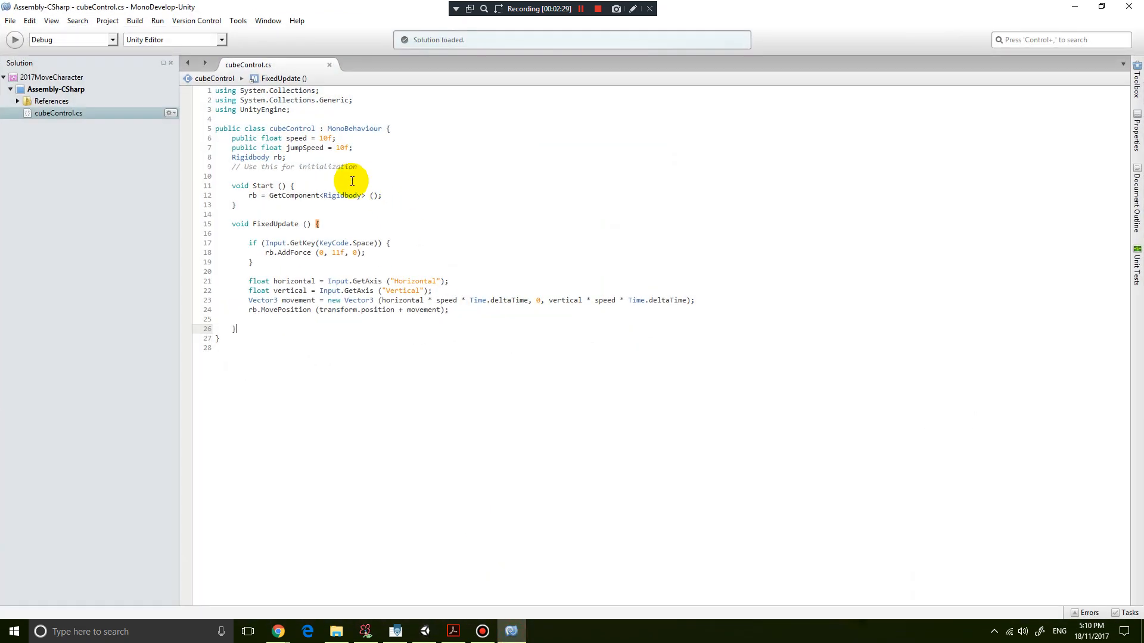
key("enter")
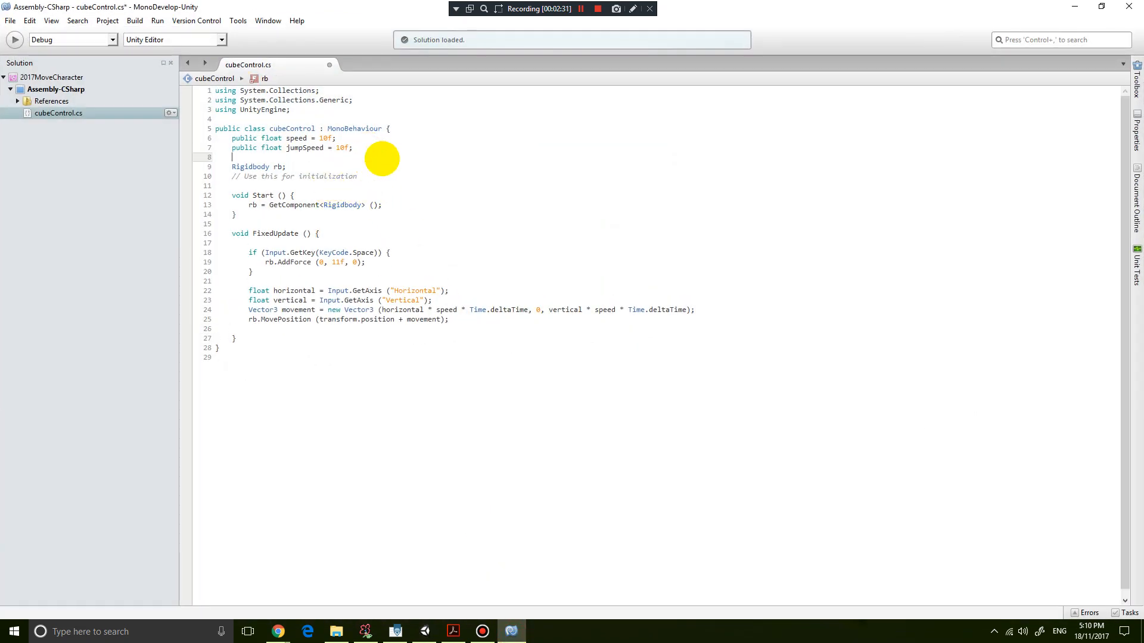
type("public float")
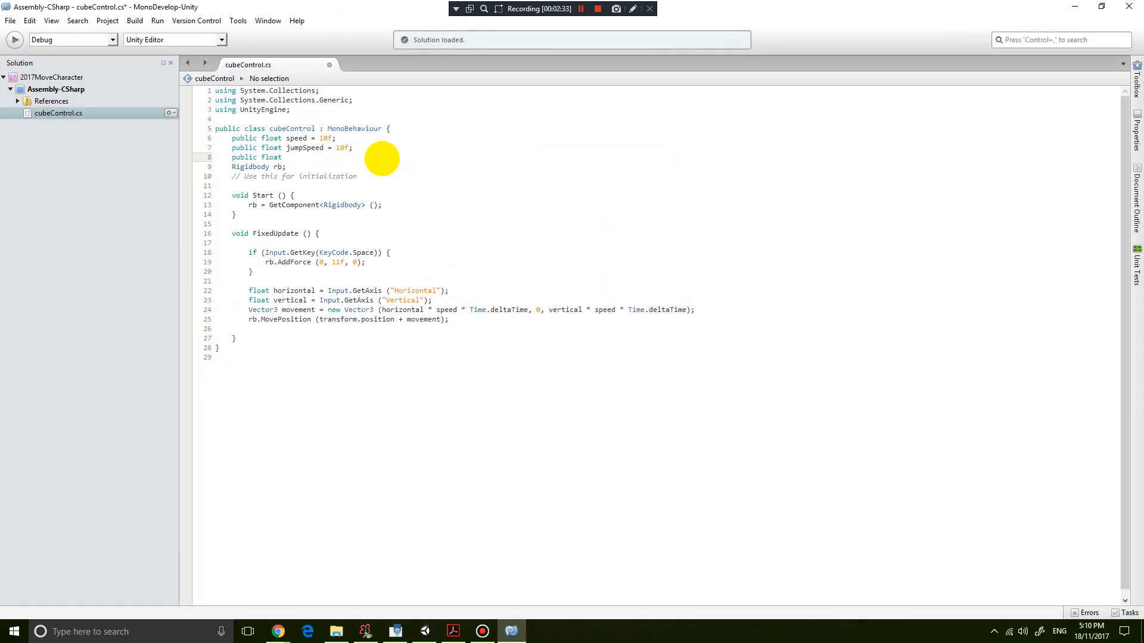
type("distToG")
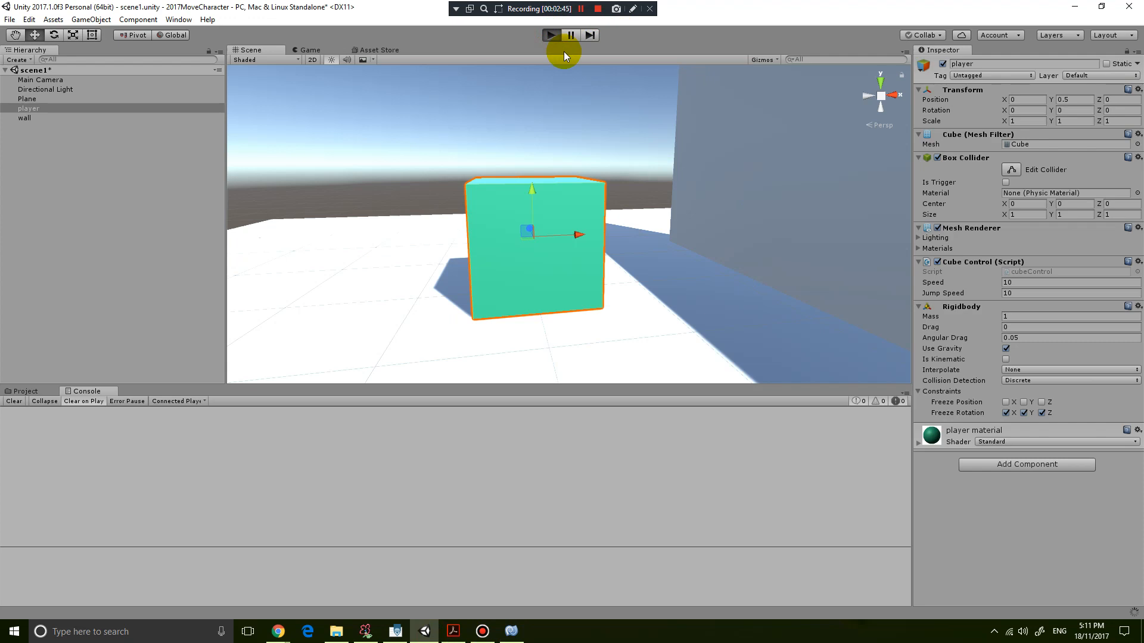
- Run the scene in Play mode to test the player, with Dist To Ground at 0.5
left_click(309, 49)
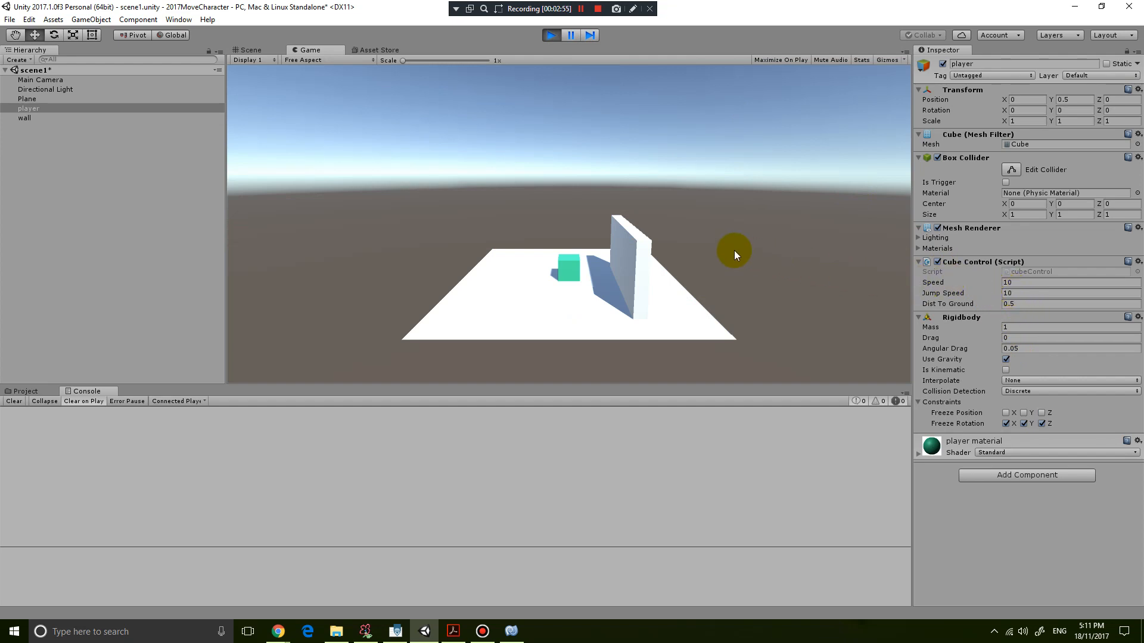
left_click(249, 49)
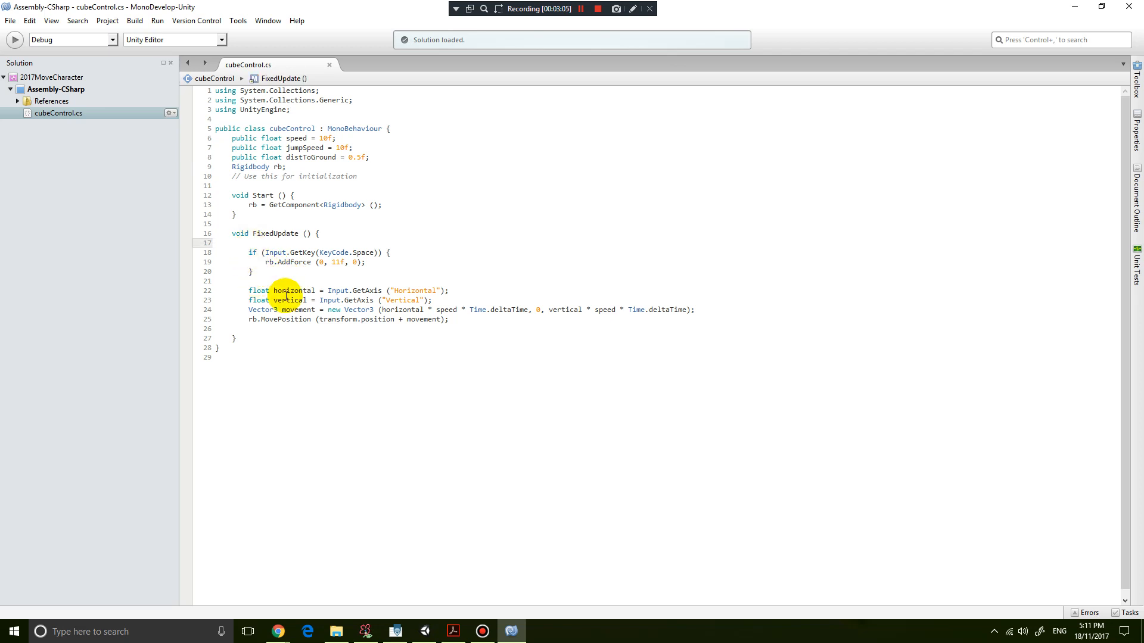
- Add a line at the top of FixedUpdate and type Physics.Ray to reach Raycast
key("Enter")
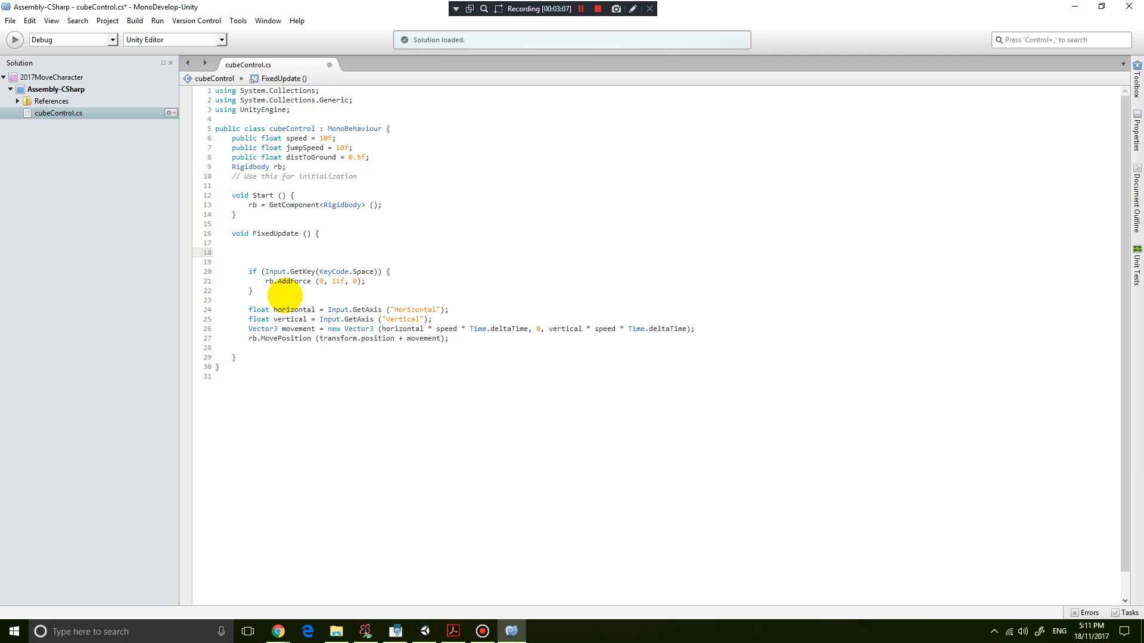
type("Physics")
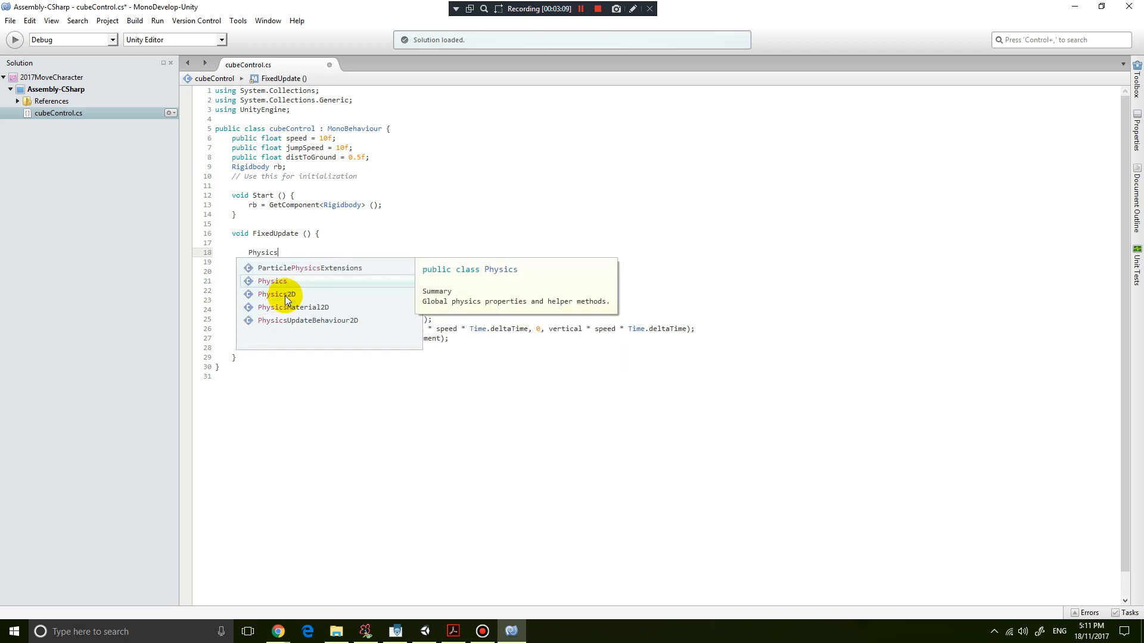
type(".R")
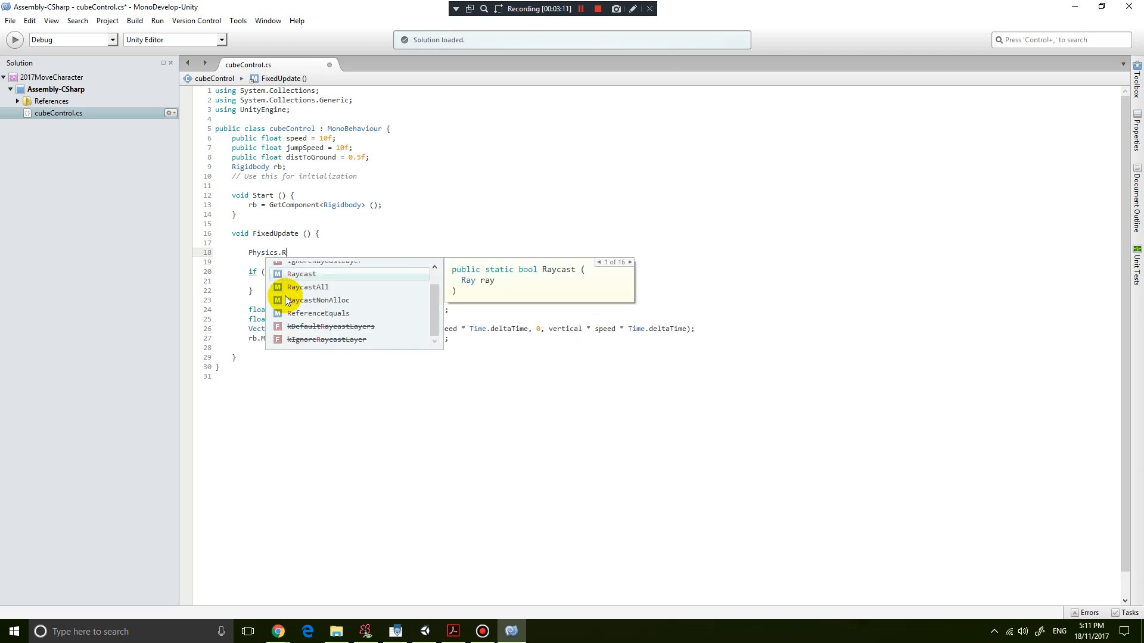
type("ay")
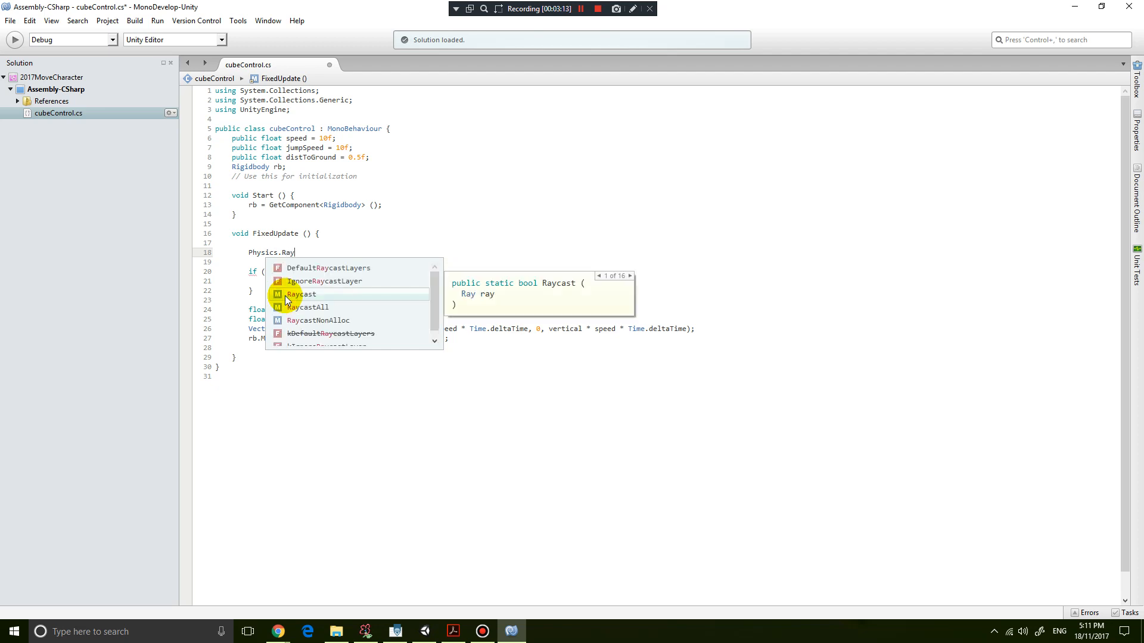
mouse_move(302, 299)
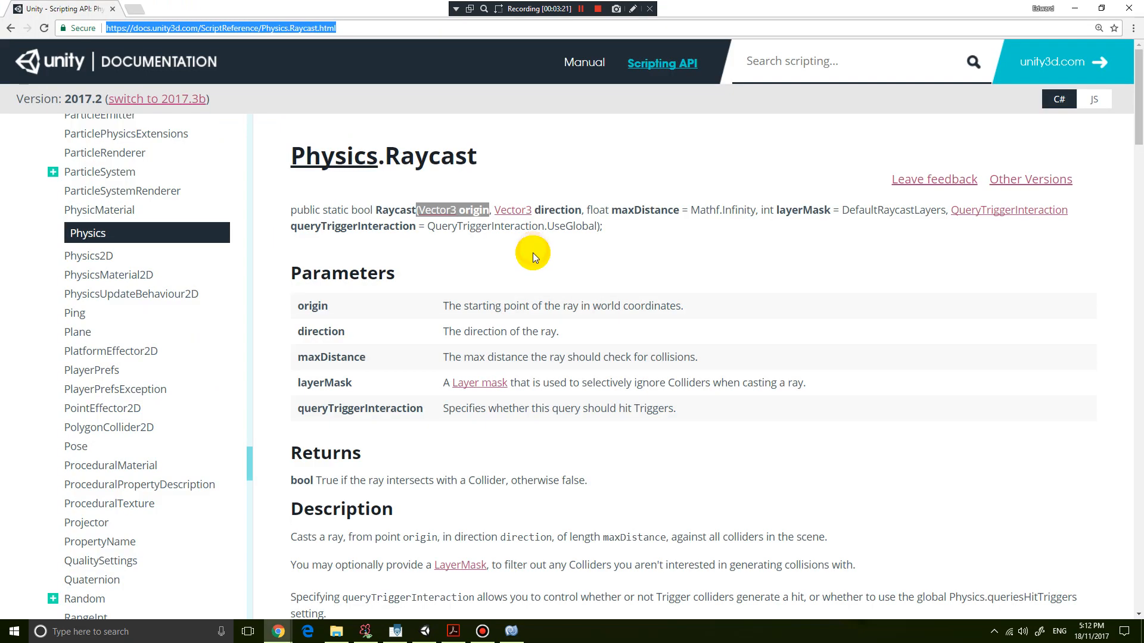
- Read the Physics.Raycast Parameters and Returns sections, then switch to SmoothDraw
scroll("down", 3)
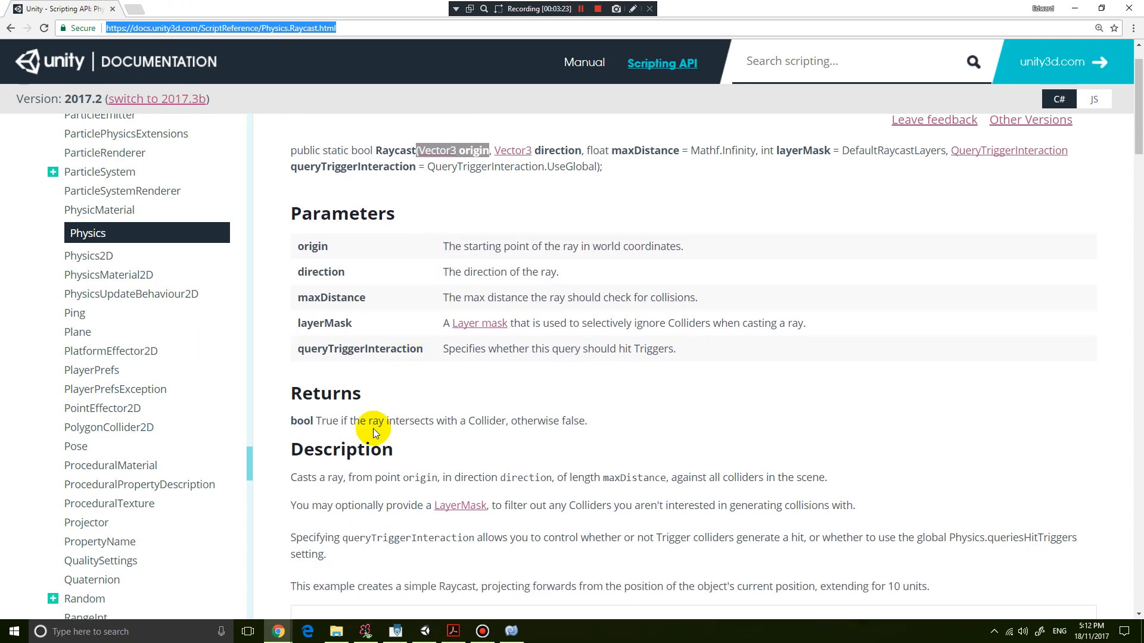
scroll("down", 3)
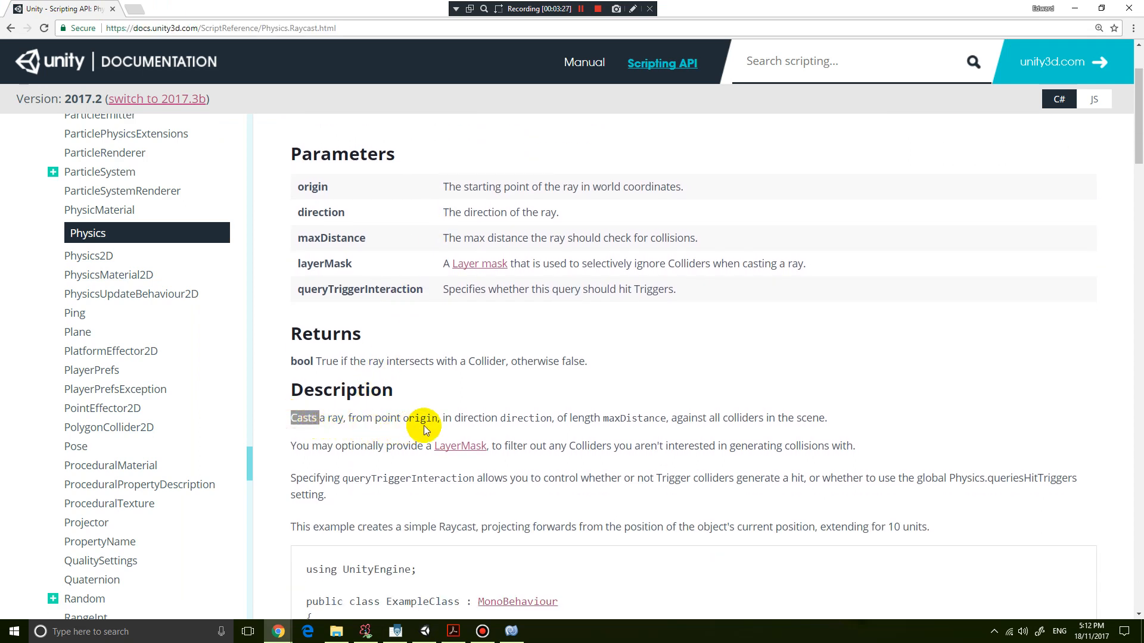
mouse_move(586, 429)
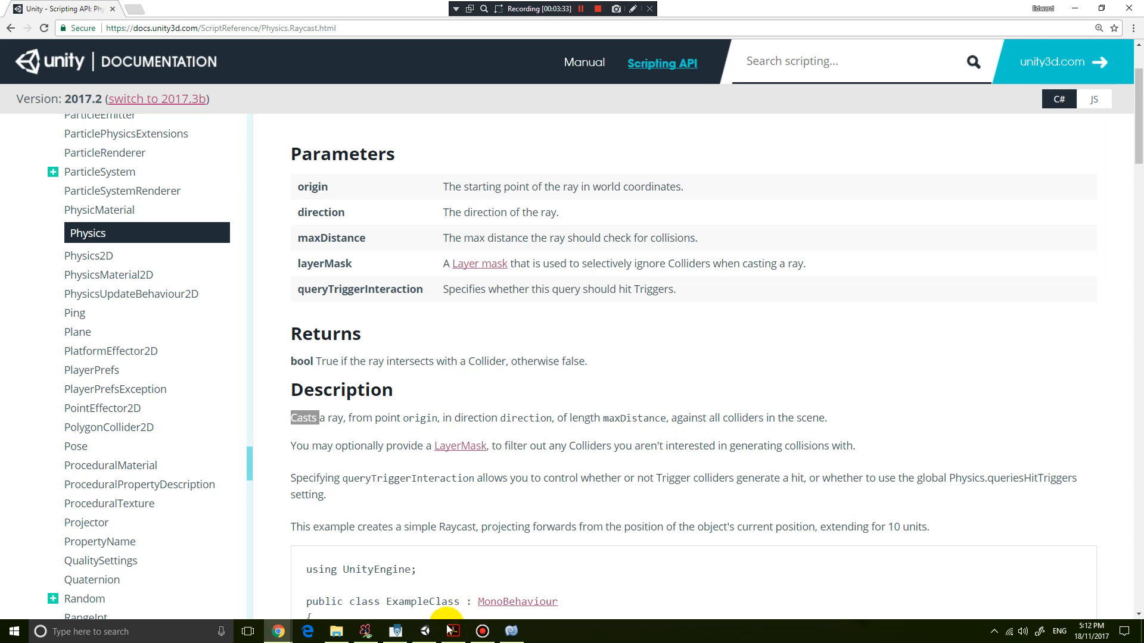
left_click(364, 631)
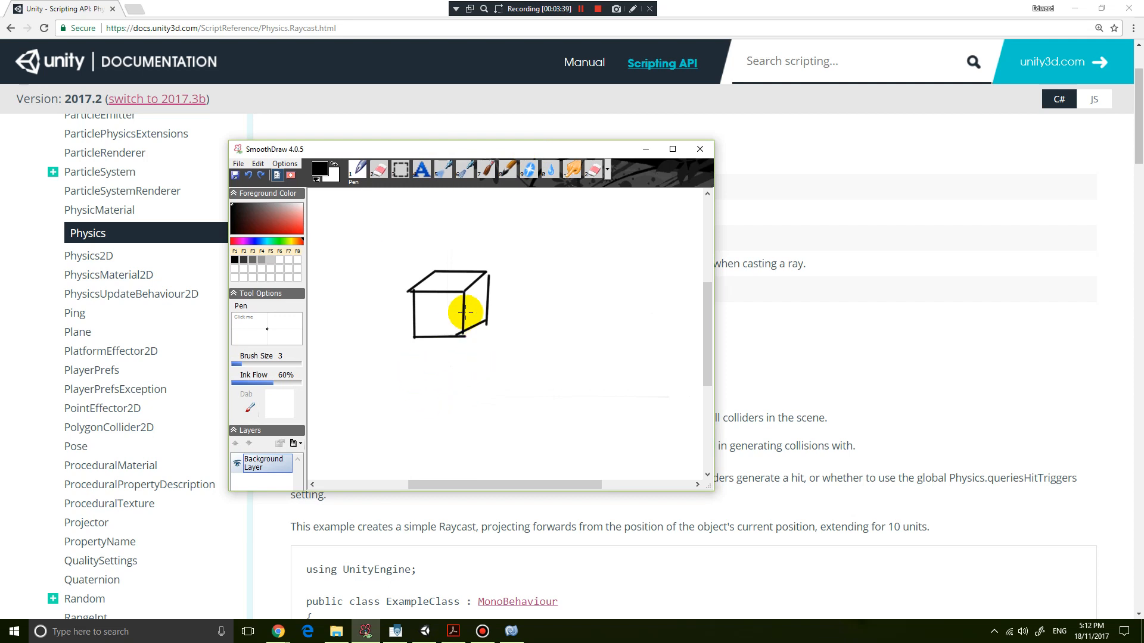
- Sketch a dot at the cube's centre, a rightward ray arrow, and a figure in its path
left_click_drag(467, 312, 452, 306)
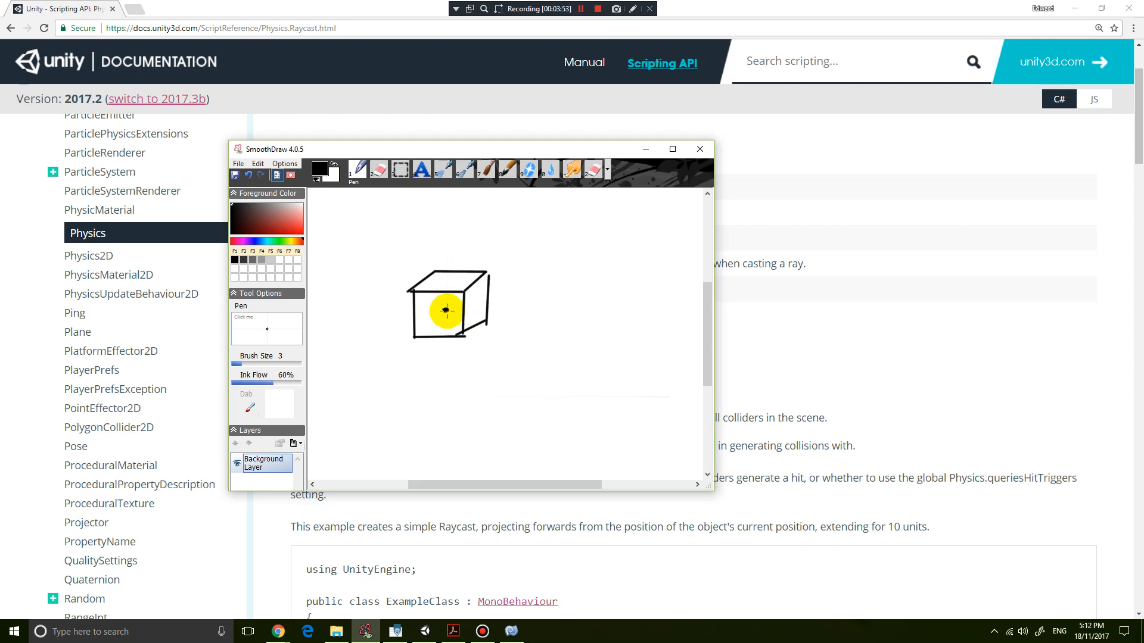
left_click_drag(445, 312, 569, 311)
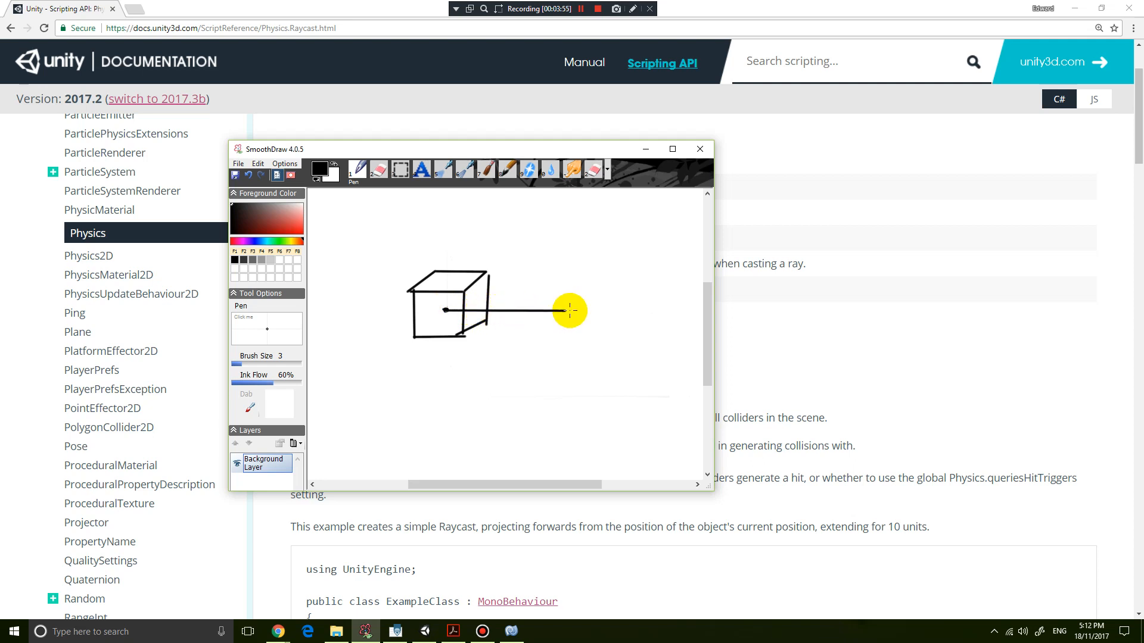
left_click_drag(571, 310, 526, 314)
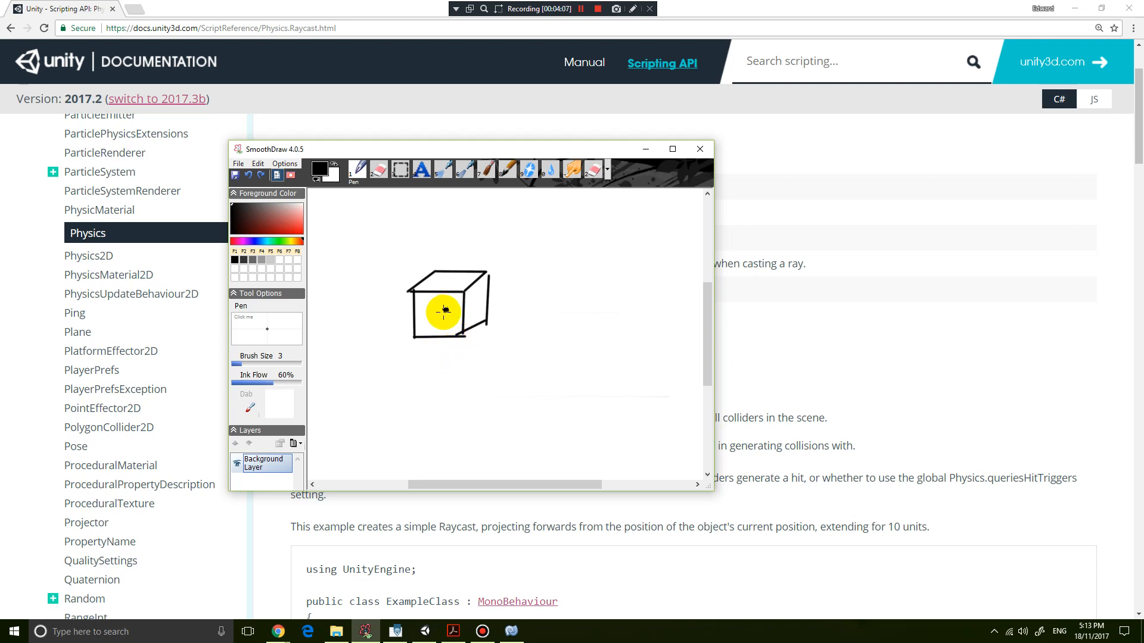
left_click_drag(444, 311, 613, 312)
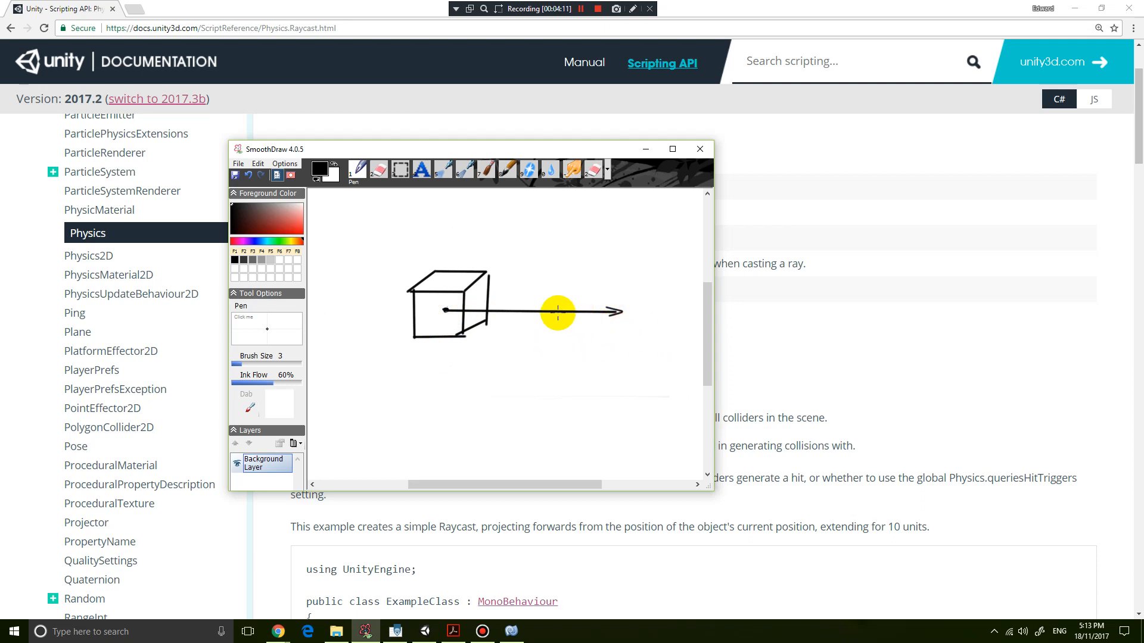
left_click_drag(559, 314, 576, 277)
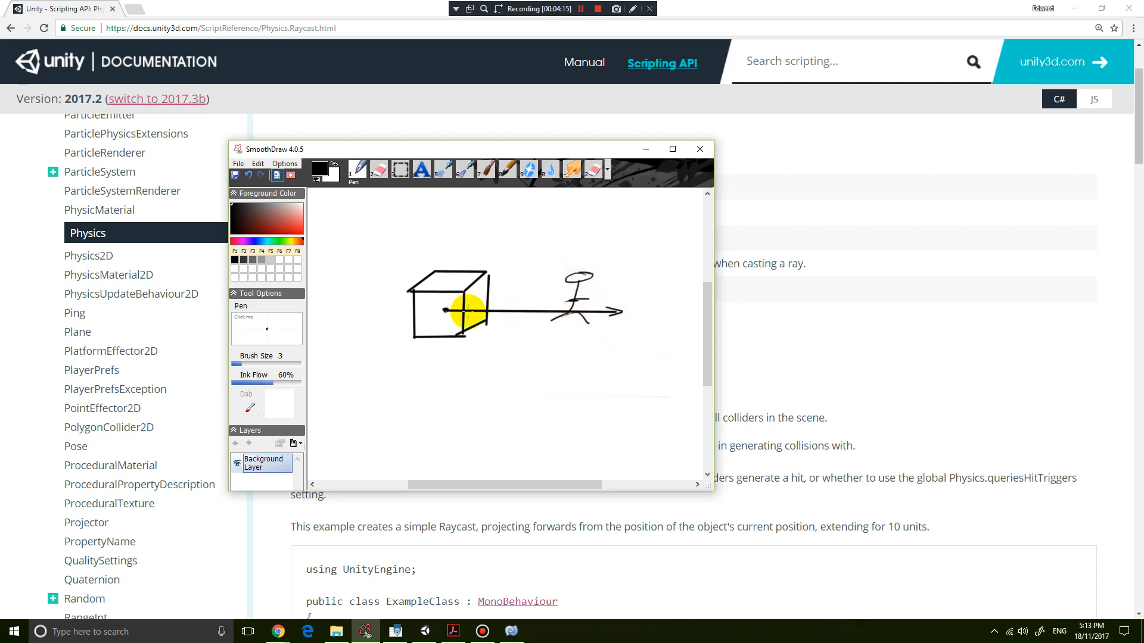
left_click_drag(464, 308, 584, 295)
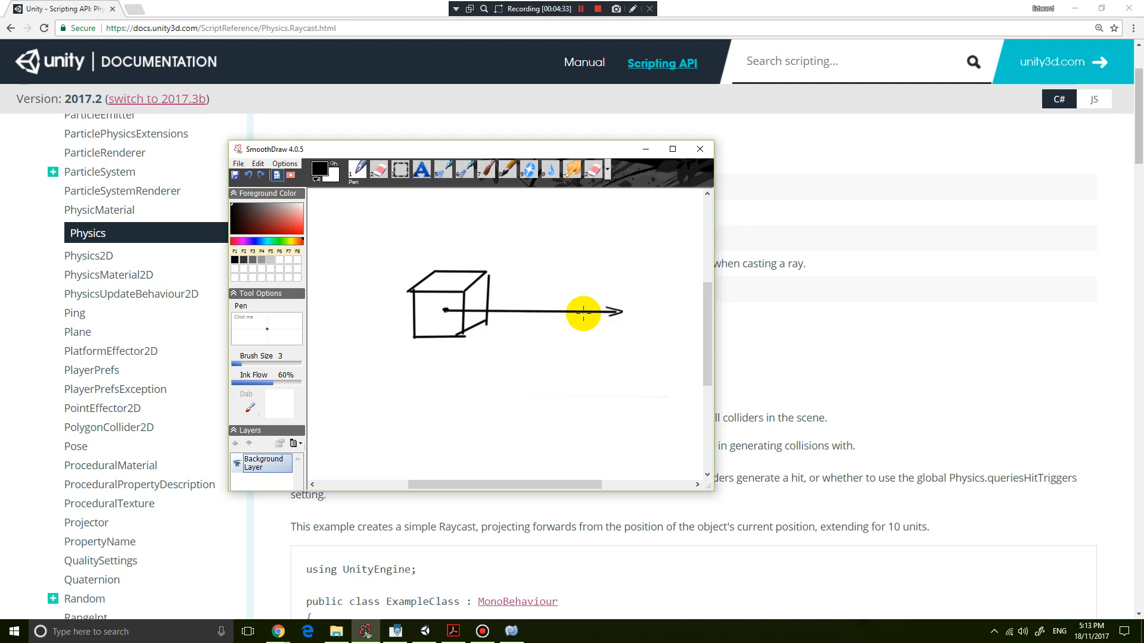
mouse_move(594, 315)
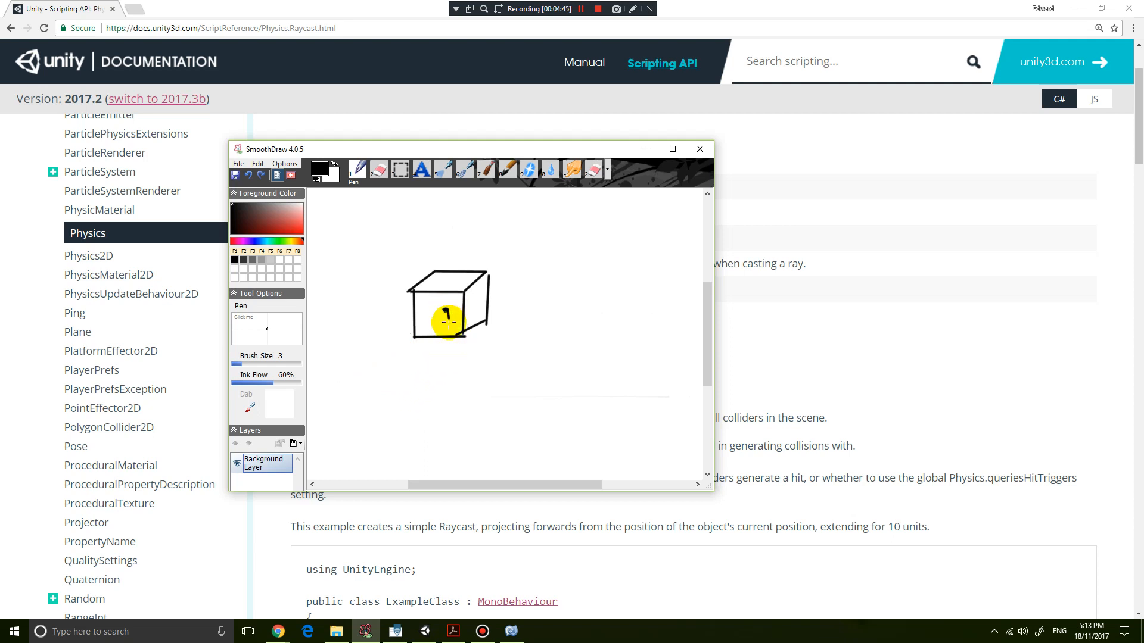
- Draw a short downward arrow from the cube centre, a ground line below, and a 0.5m label
left_click_drag(449, 318, 451, 350)
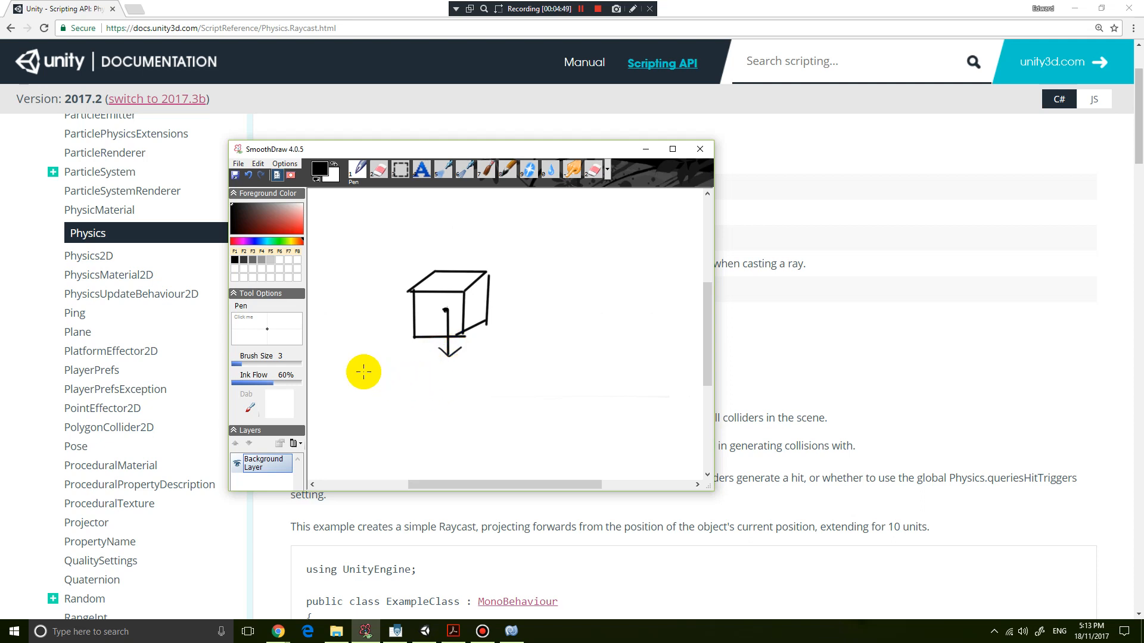
left_click_drag(363, 368, 646, 366)
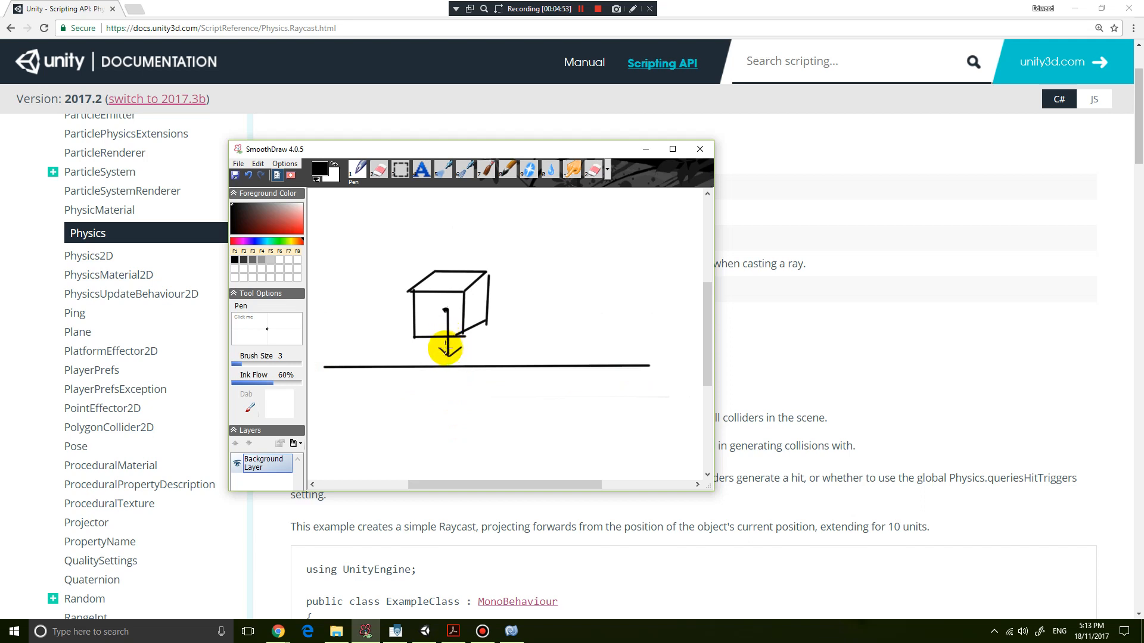
left_click_drag(443, 348, 363, 367)
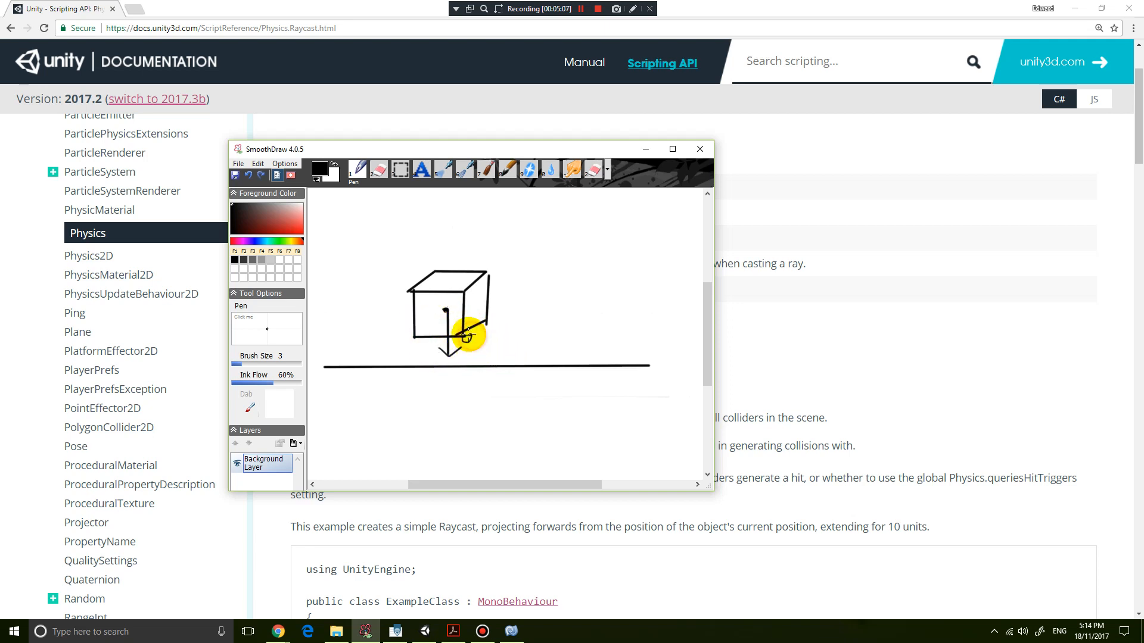
left_click_drag(471, 336, 526, 338)
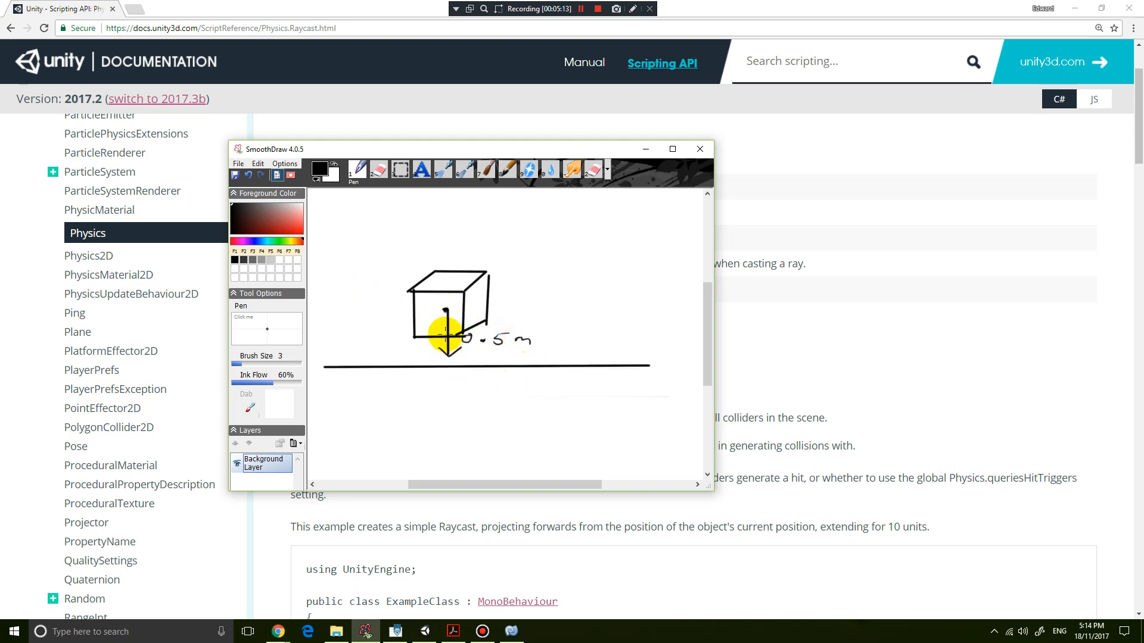
left_click_drag(441, 332, 482, 345)
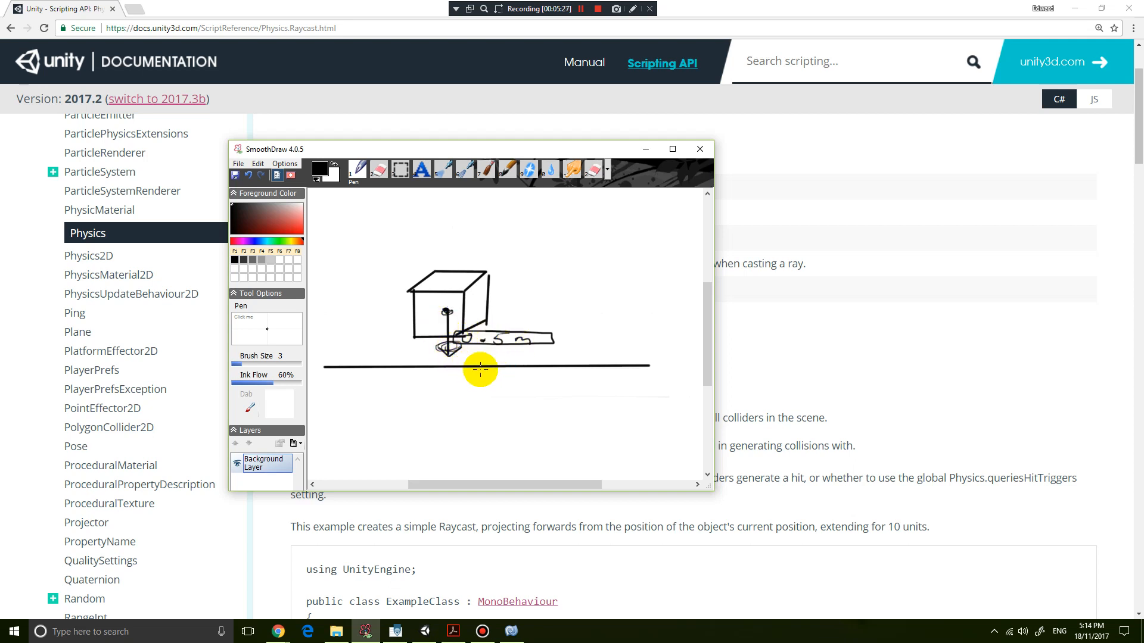
mouse_move(499, 360)
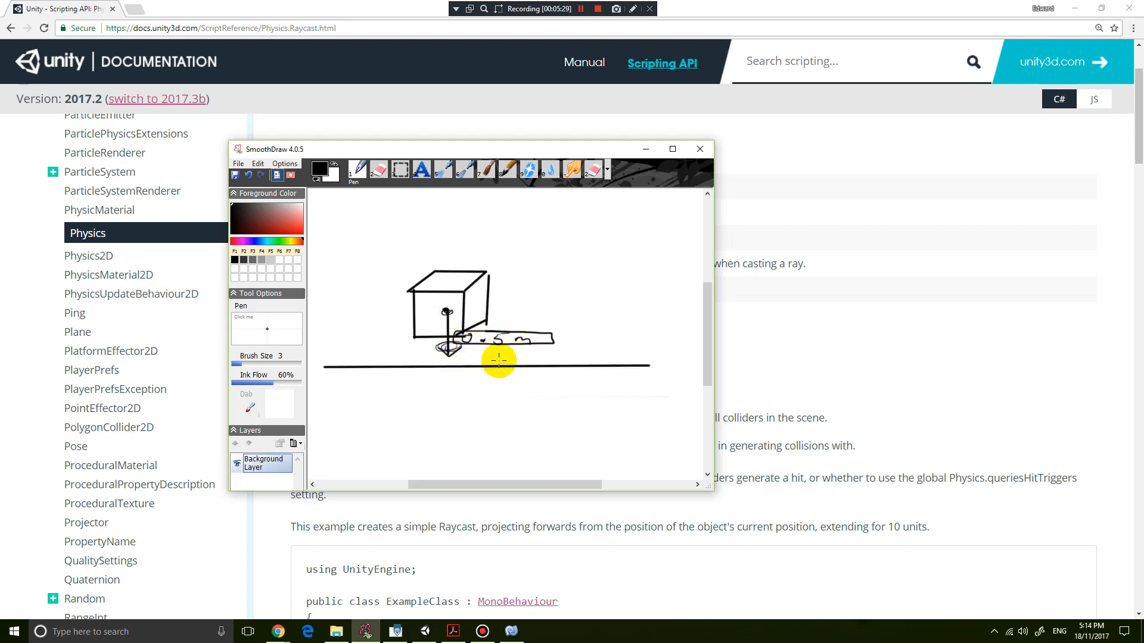
- Back in cubeControl.cs, add '(' after Physics.Raycast to show its 16 overload hints
left_click(511, 632)
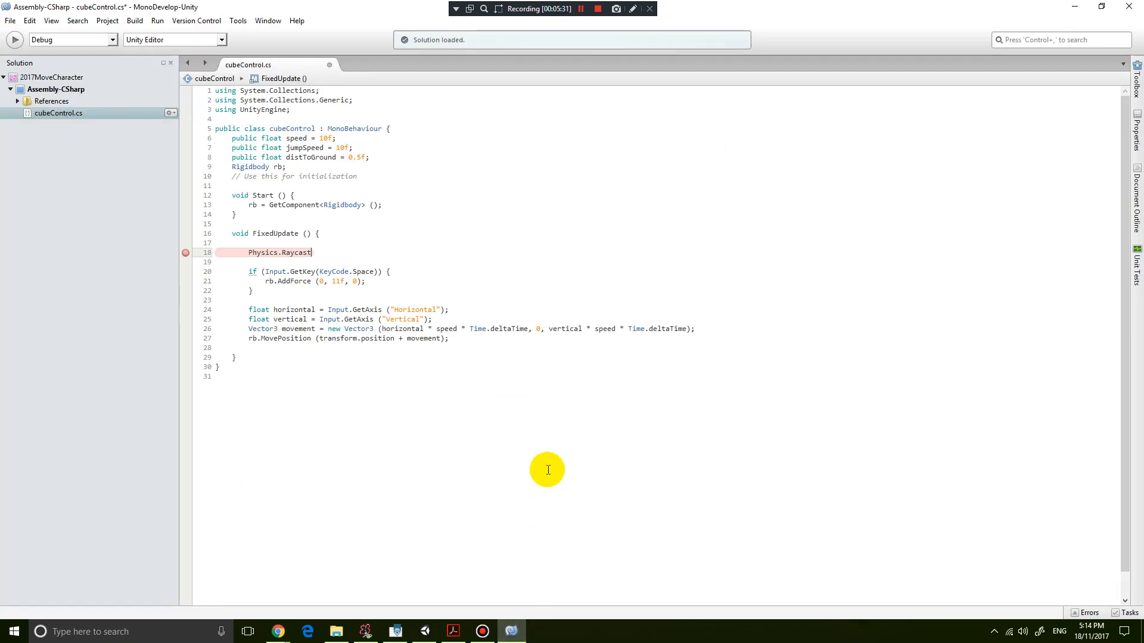
mouse_move(194, 249)
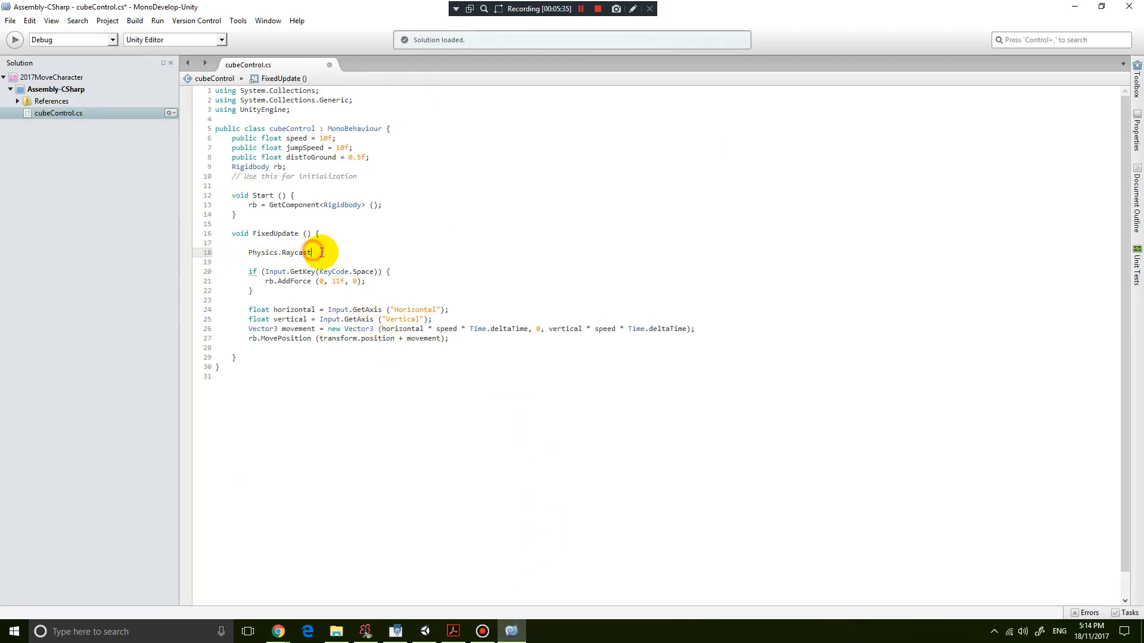
type("(")
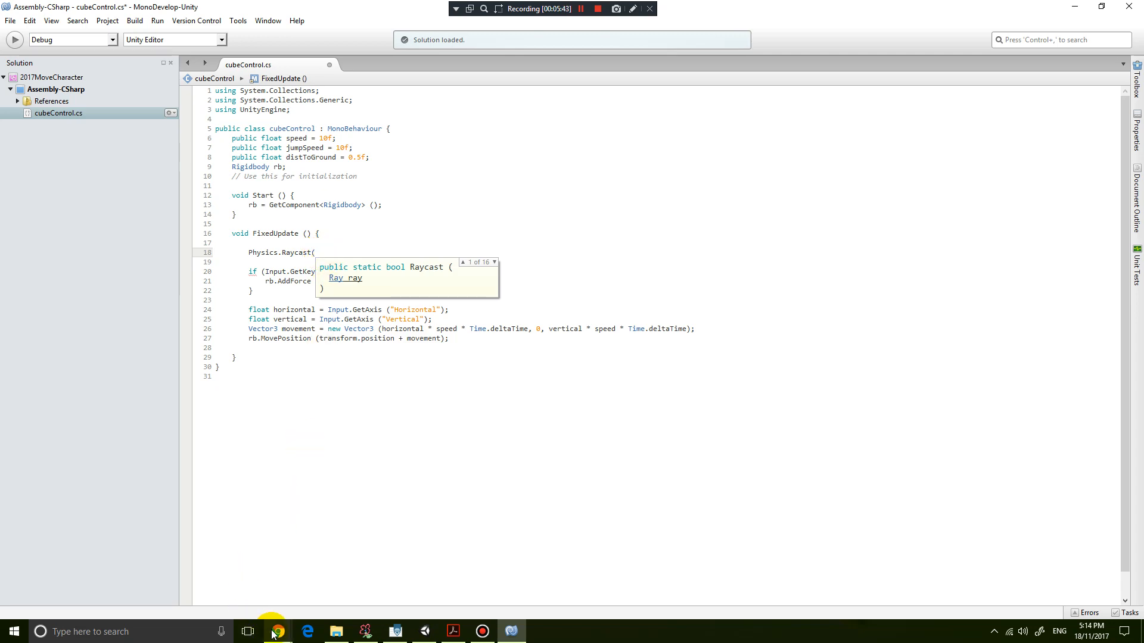
- Check the Raycast docs' origin, direction and maxDistance parameters and the player cube, then return to the script
left_click(276, 632)
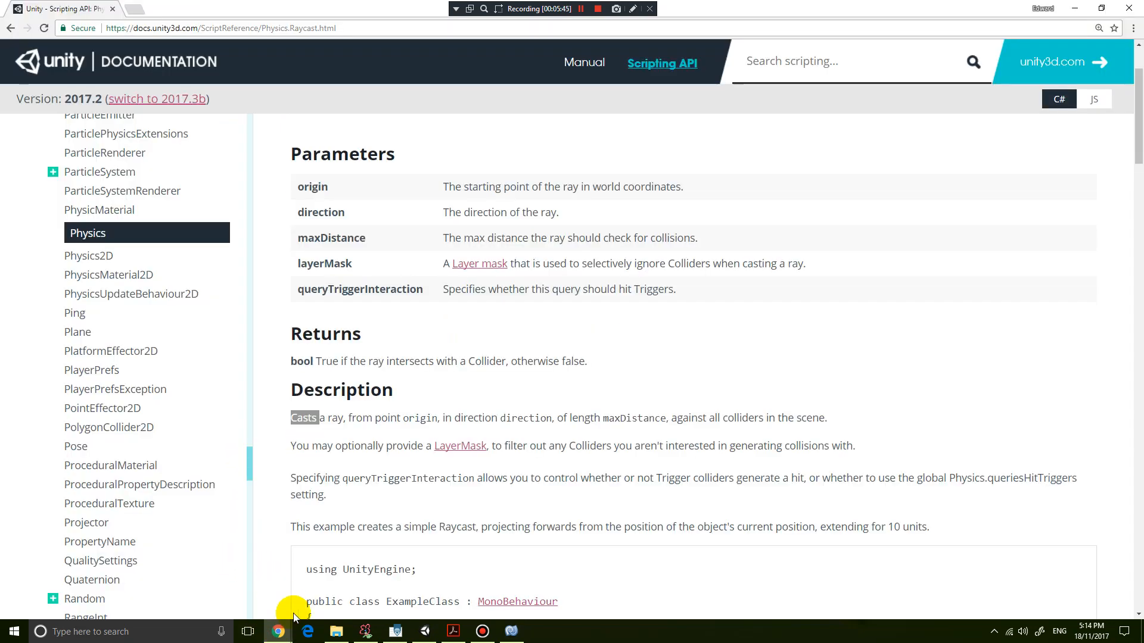
mouse_move(277, 632)
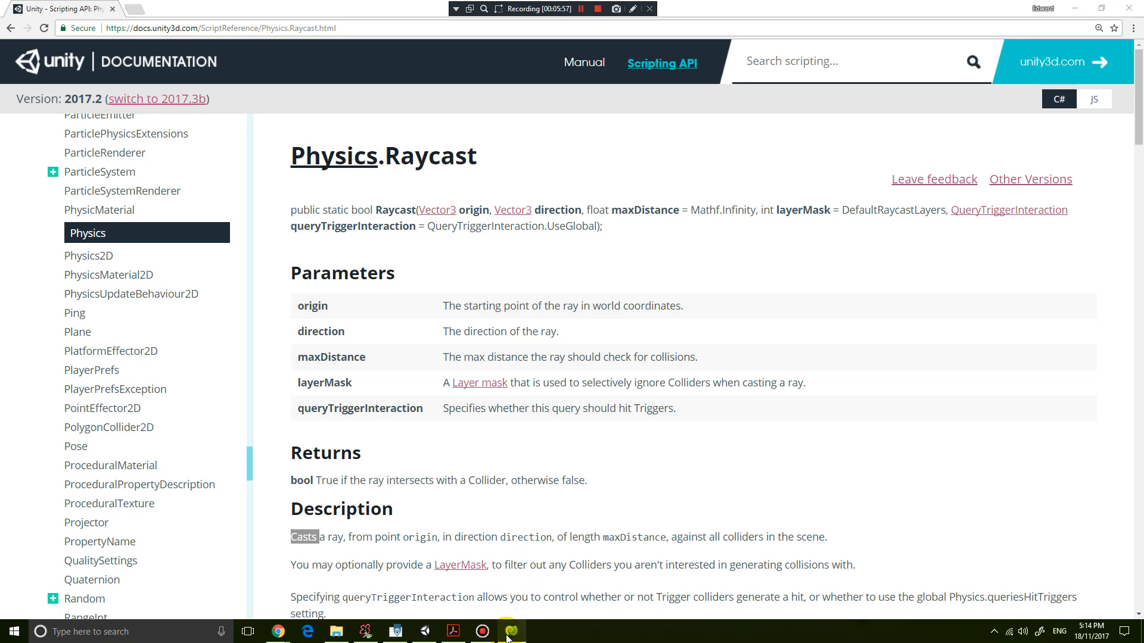
left_click(509, 631)
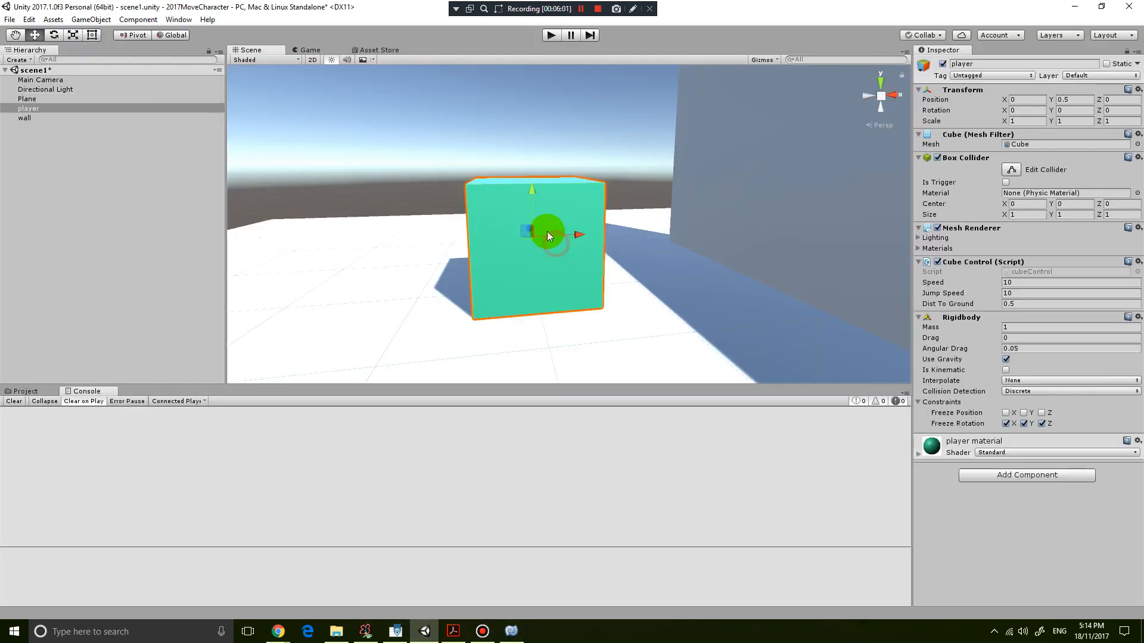
left_click(1021, 99)
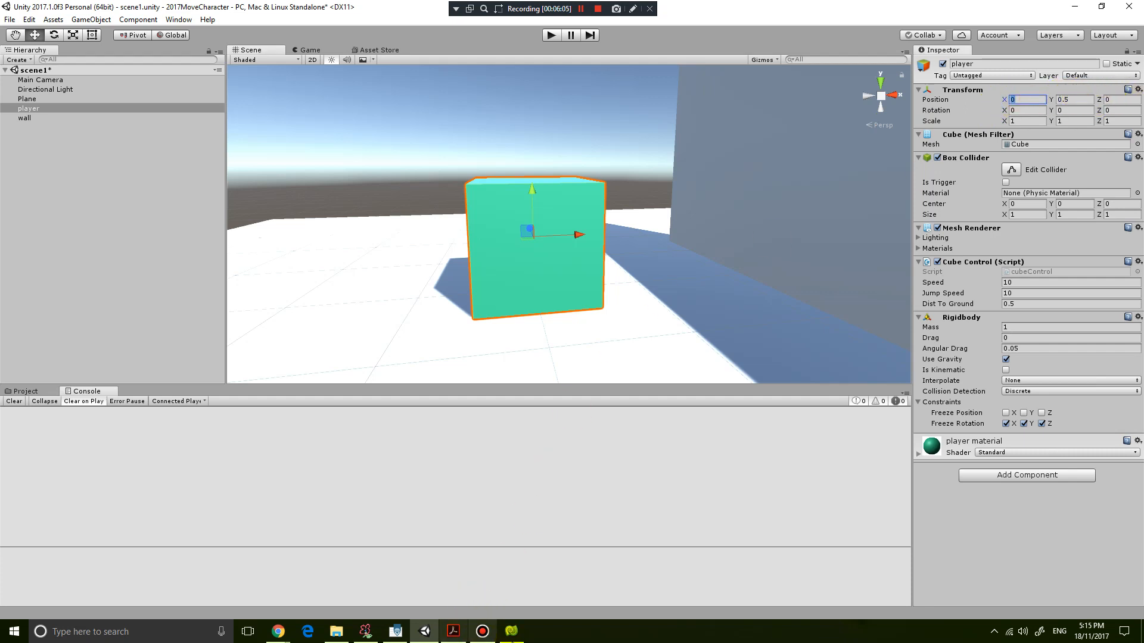
left_click(511, 631)
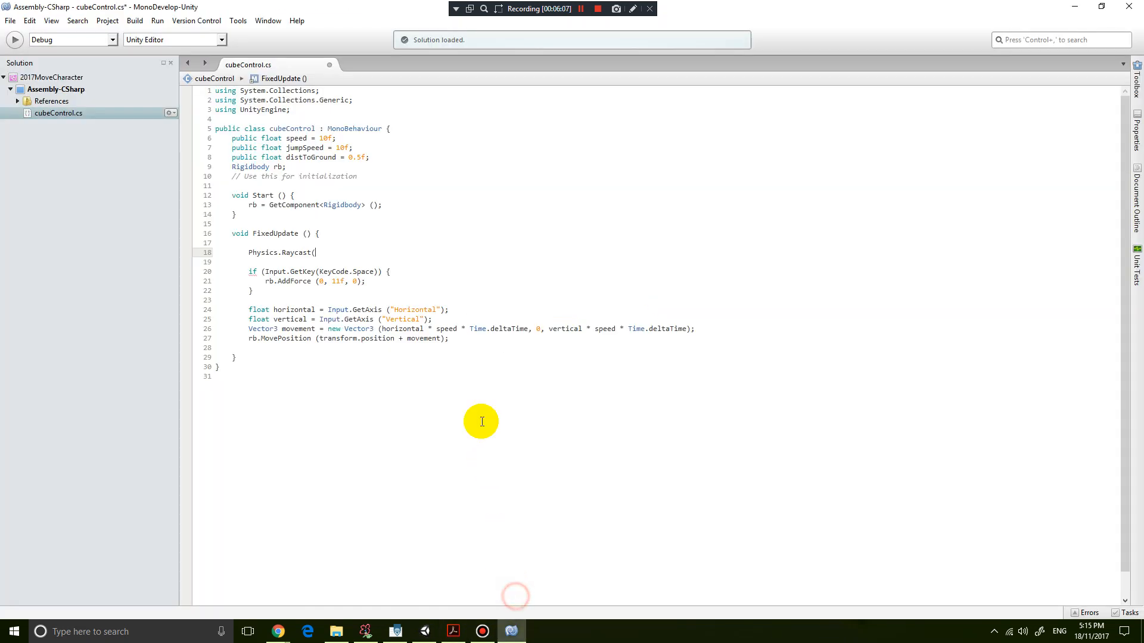
- Start the raycast with transform.position as origin and Vector3.down as direction
type("transform.position,")
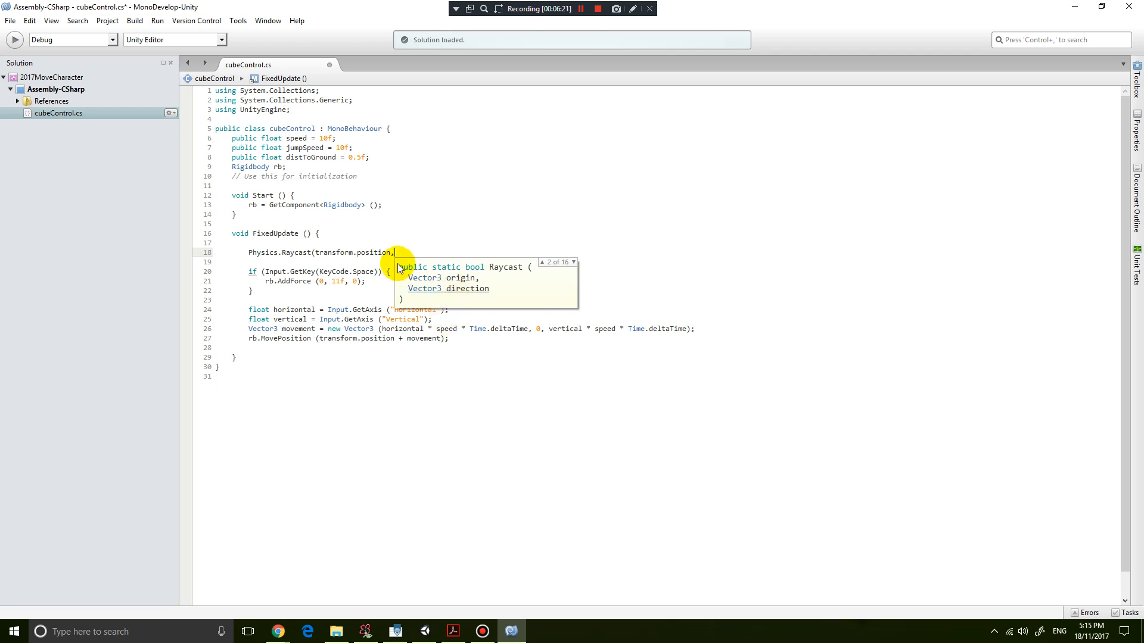
mouse_move(403, 250)
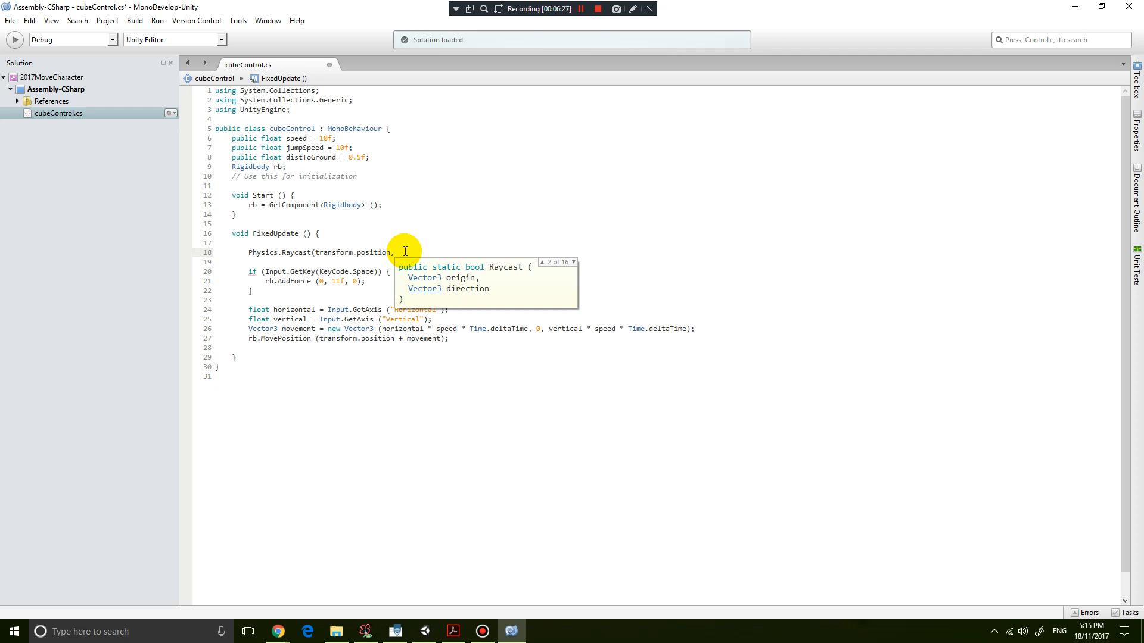
type("Vector")
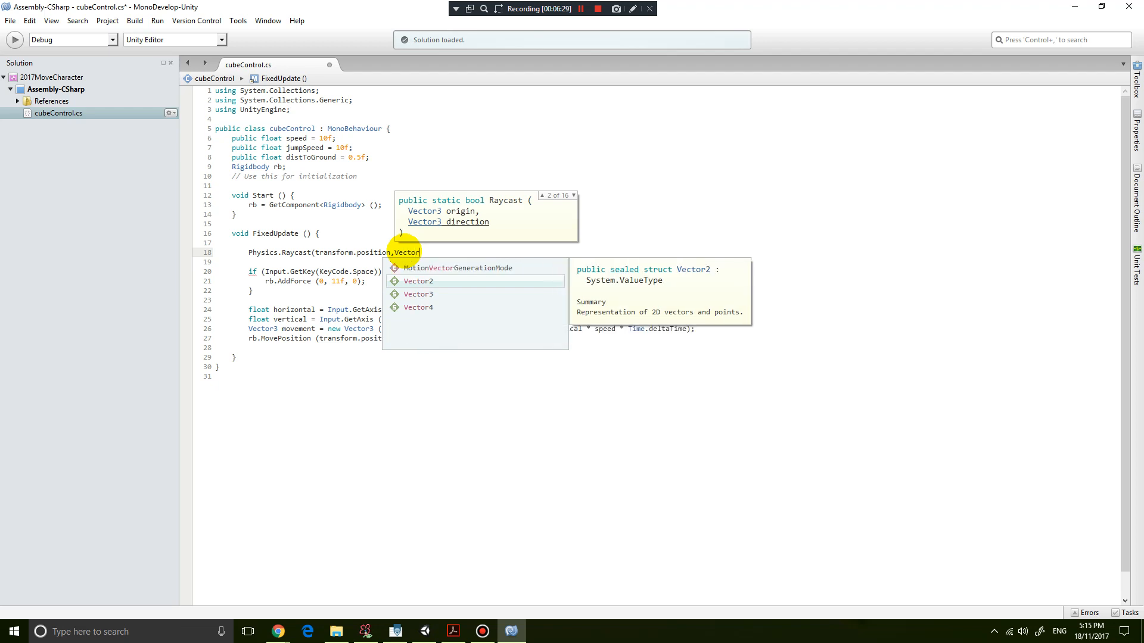
type("3.")
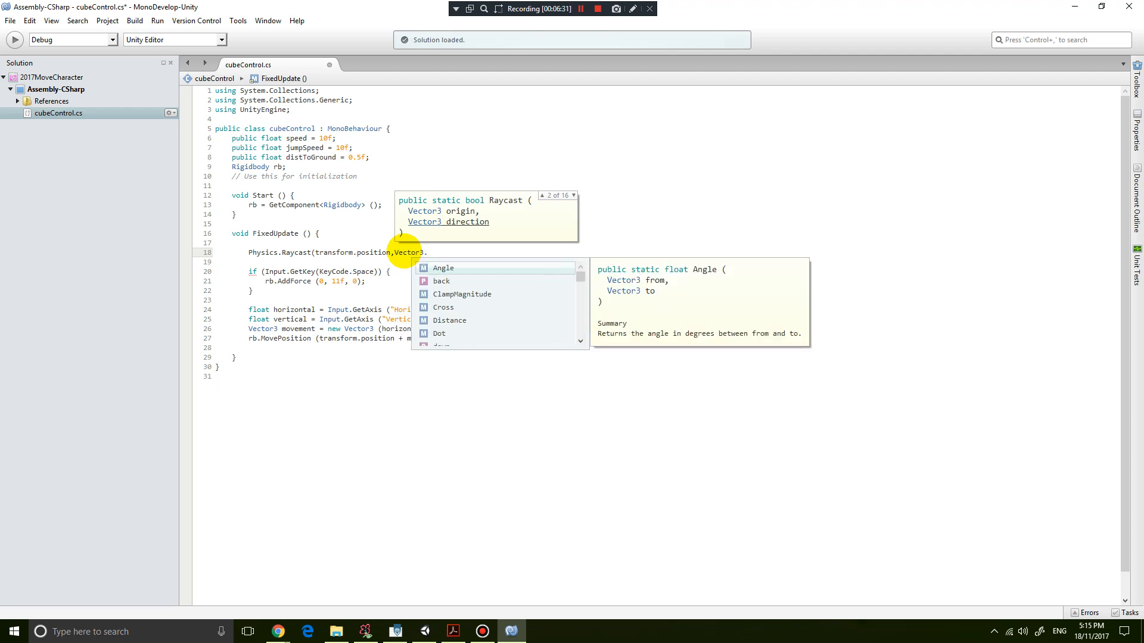
type("d")
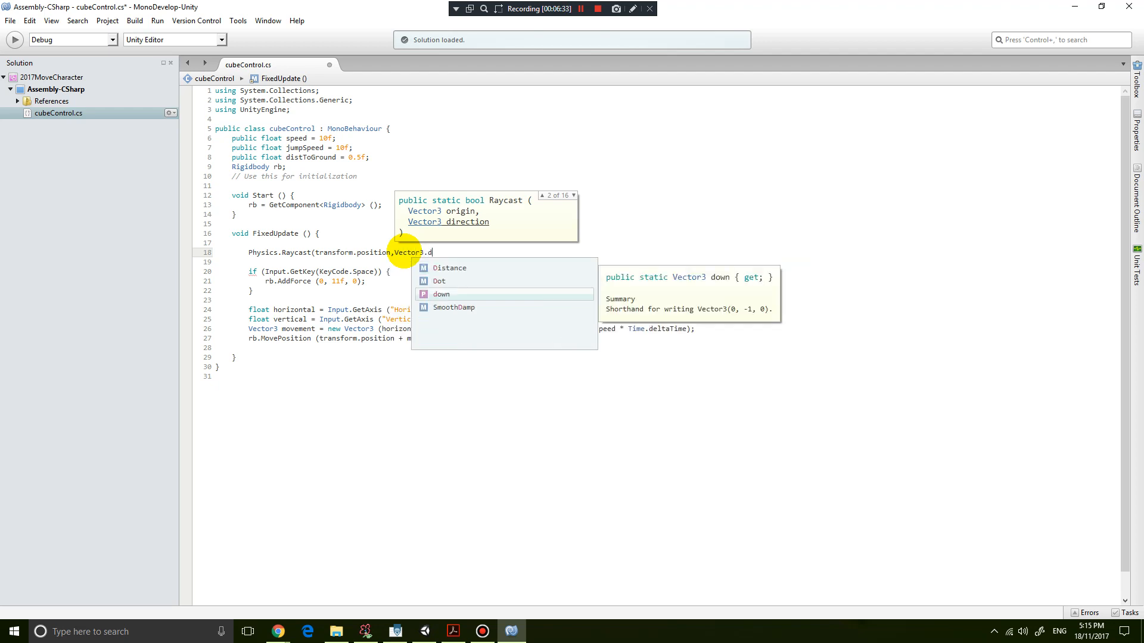
mouse_move(640, 311)
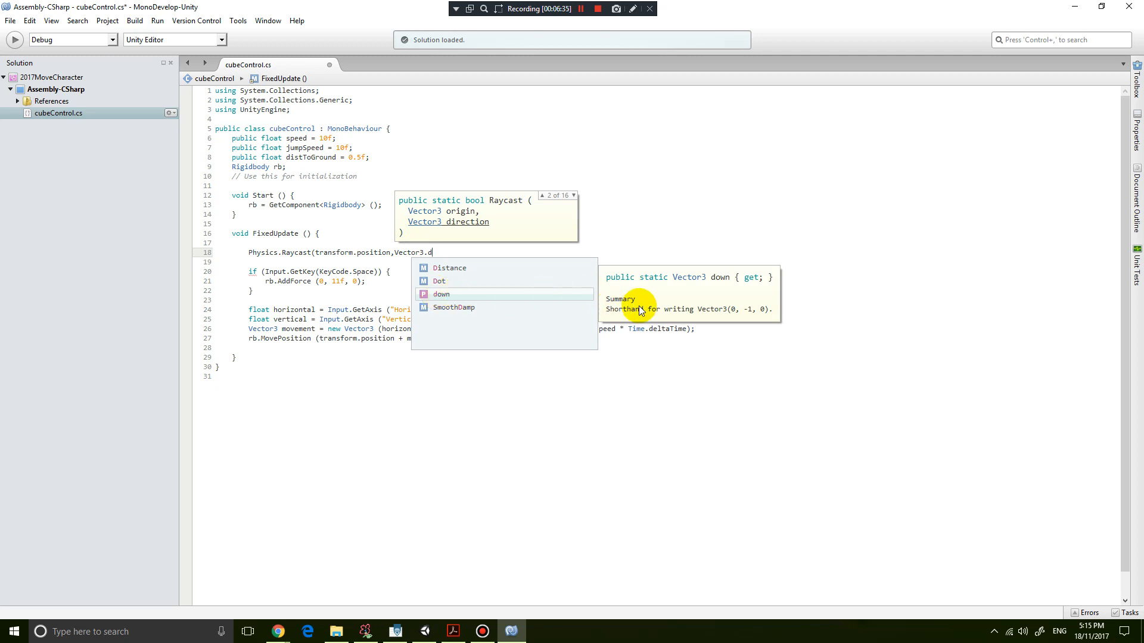
mouse_move(714, 315)
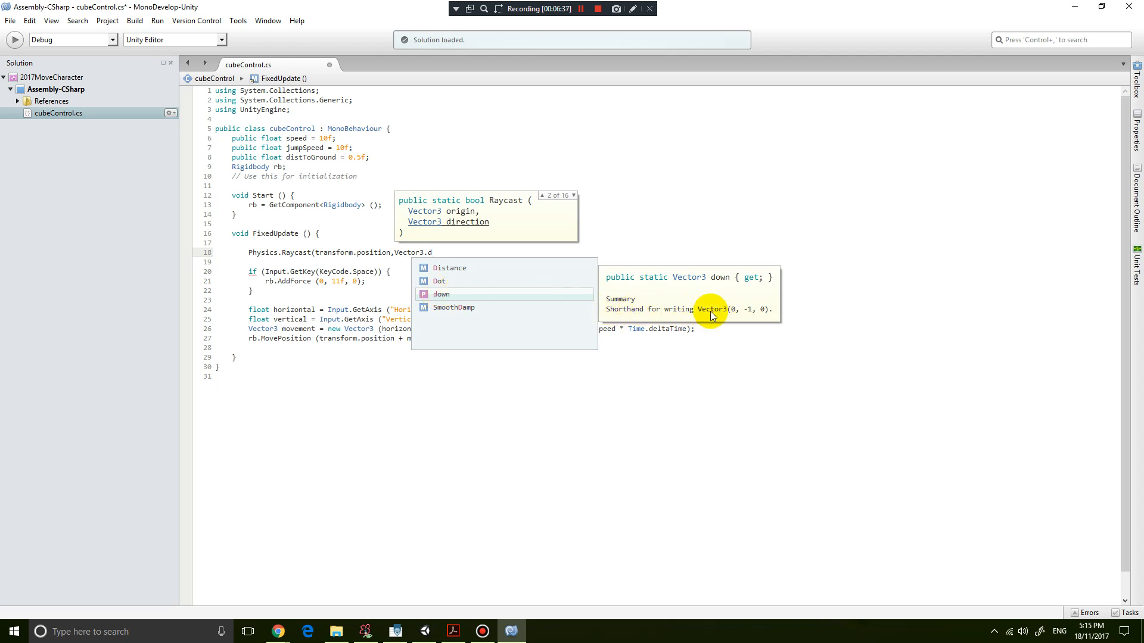
mouse_move(764, 317)
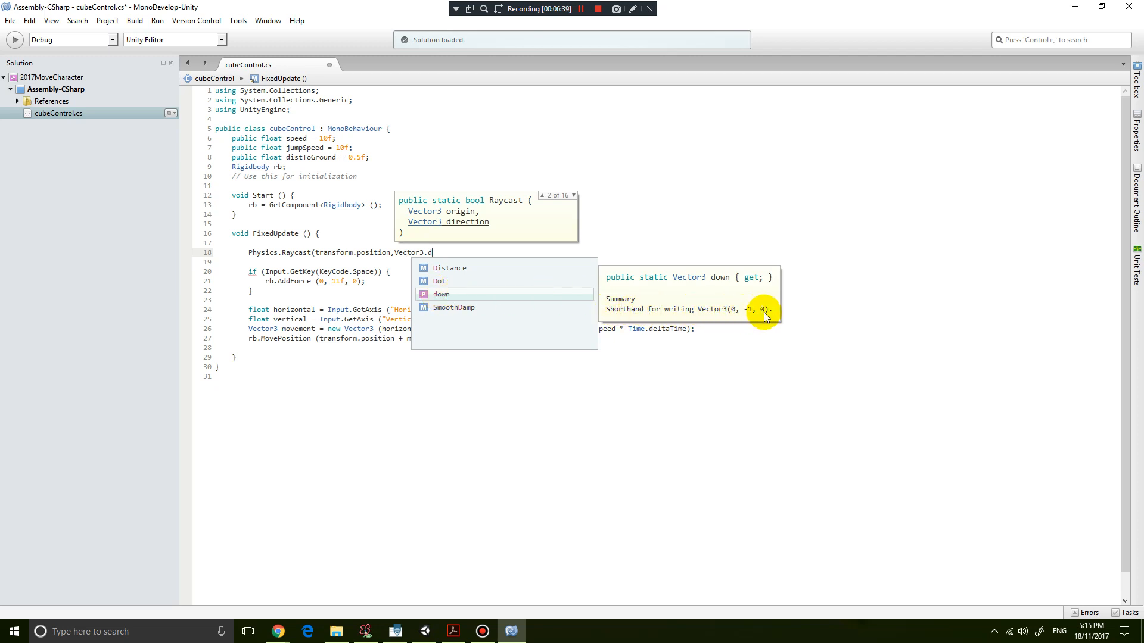
mouse_move(747, 306)
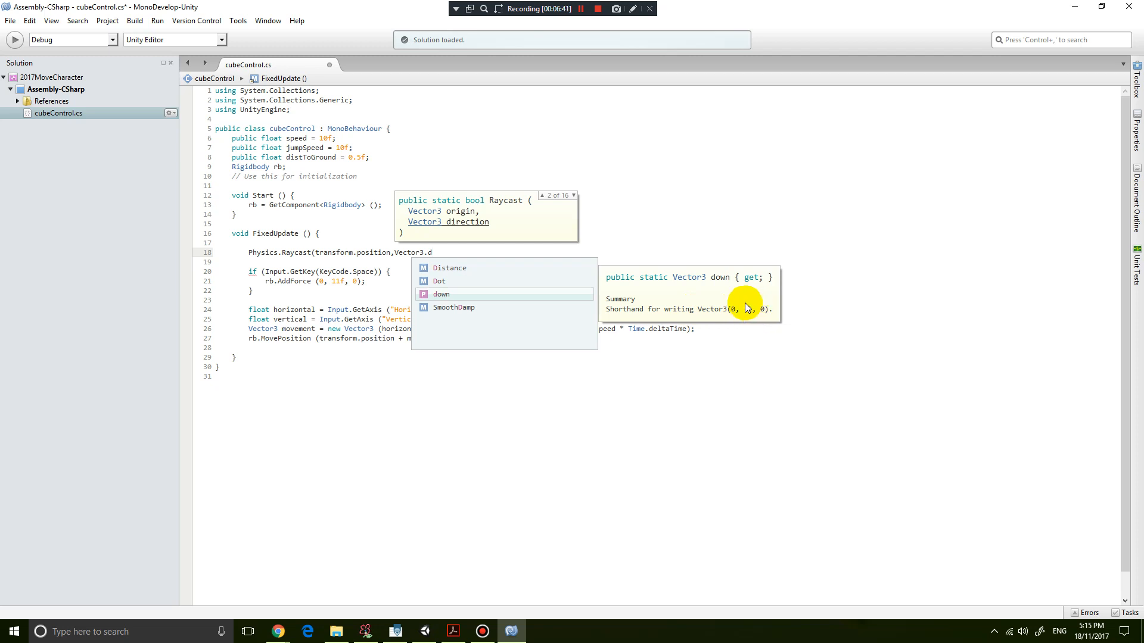
mouse_move(656, 283)
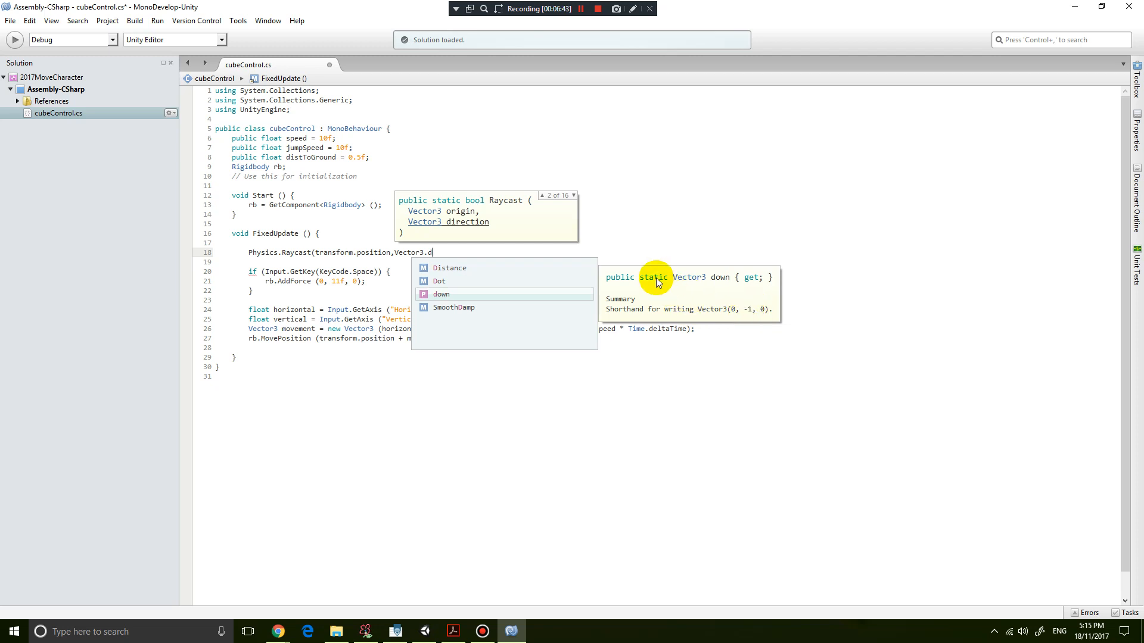
type("i")
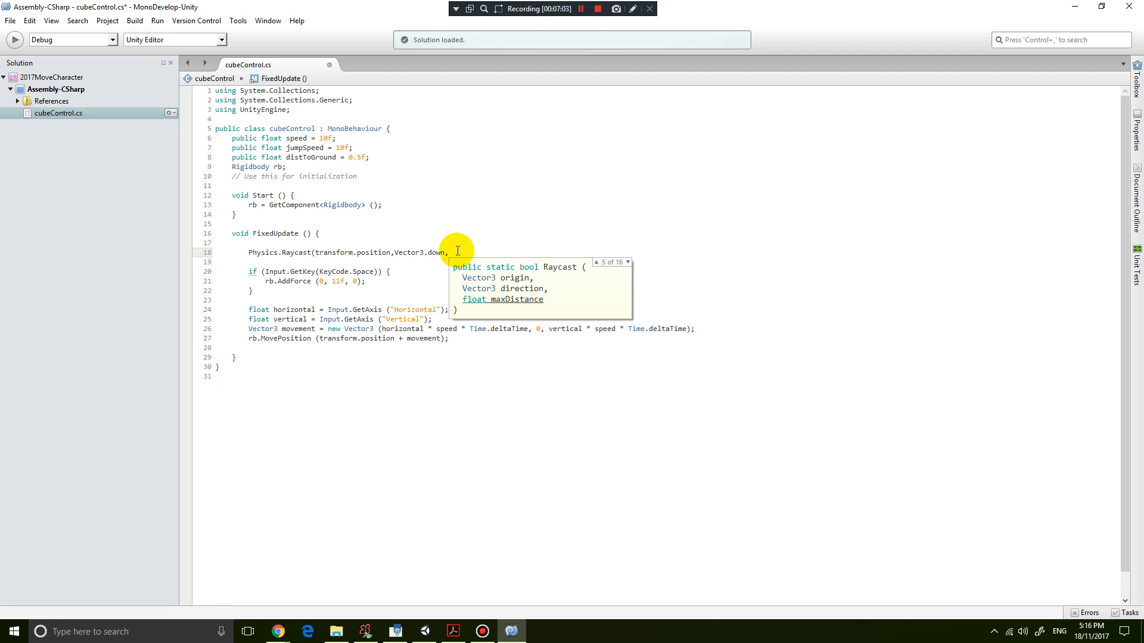
- Pass distToGround as max distance, close the call, and wrap it in Debug.Log()
type("distToGround);")
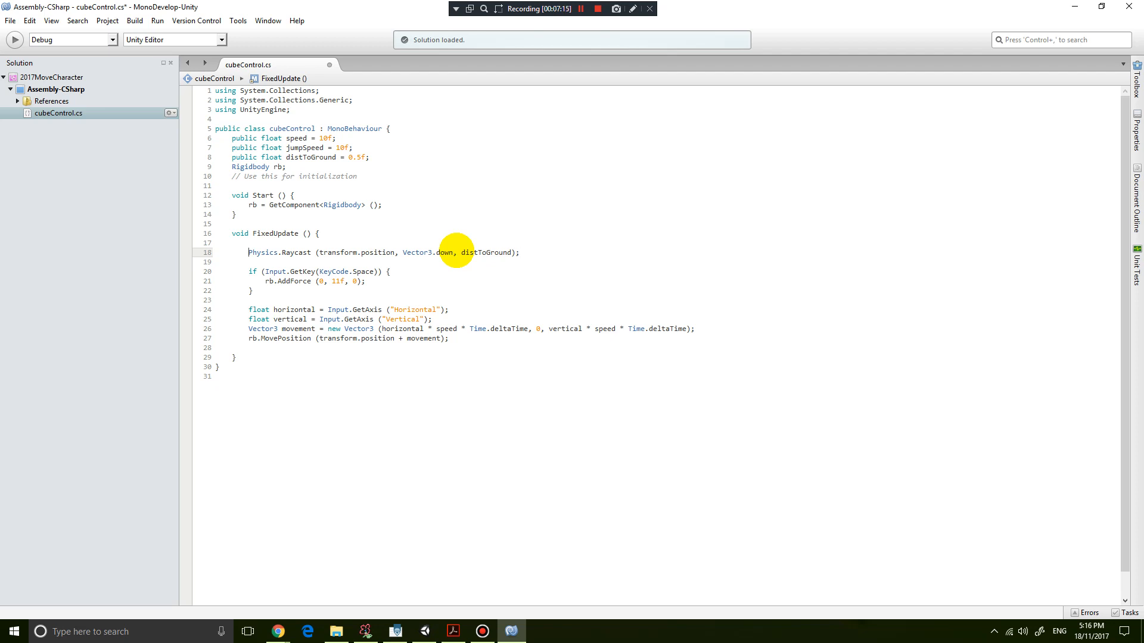
type("debug")
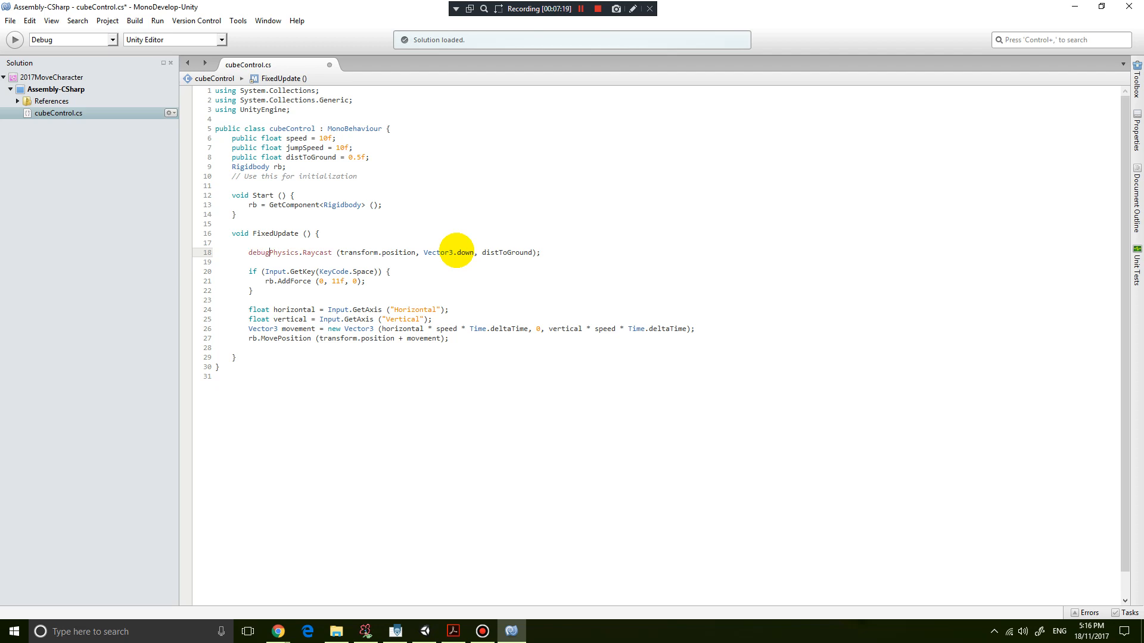
type("Debug.")
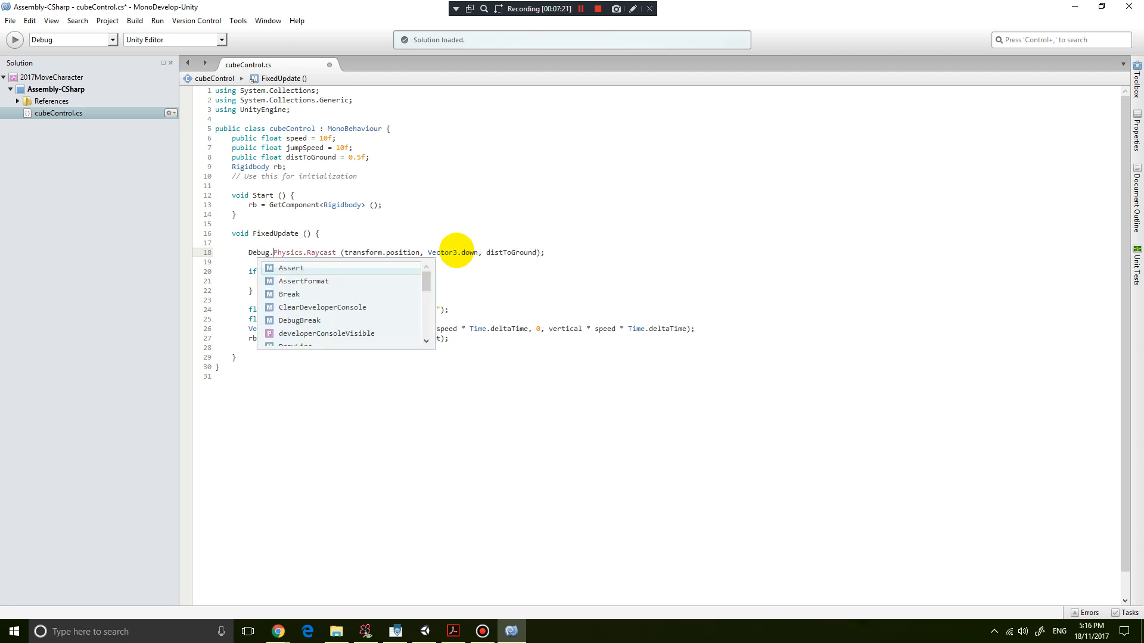
type("Log(")
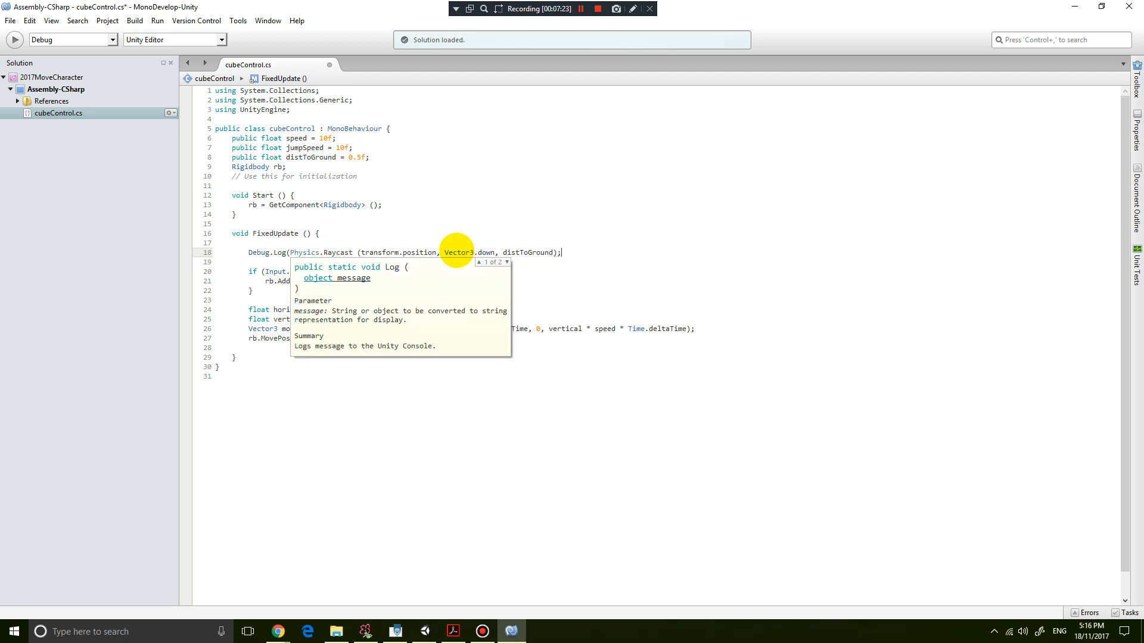
type(")")
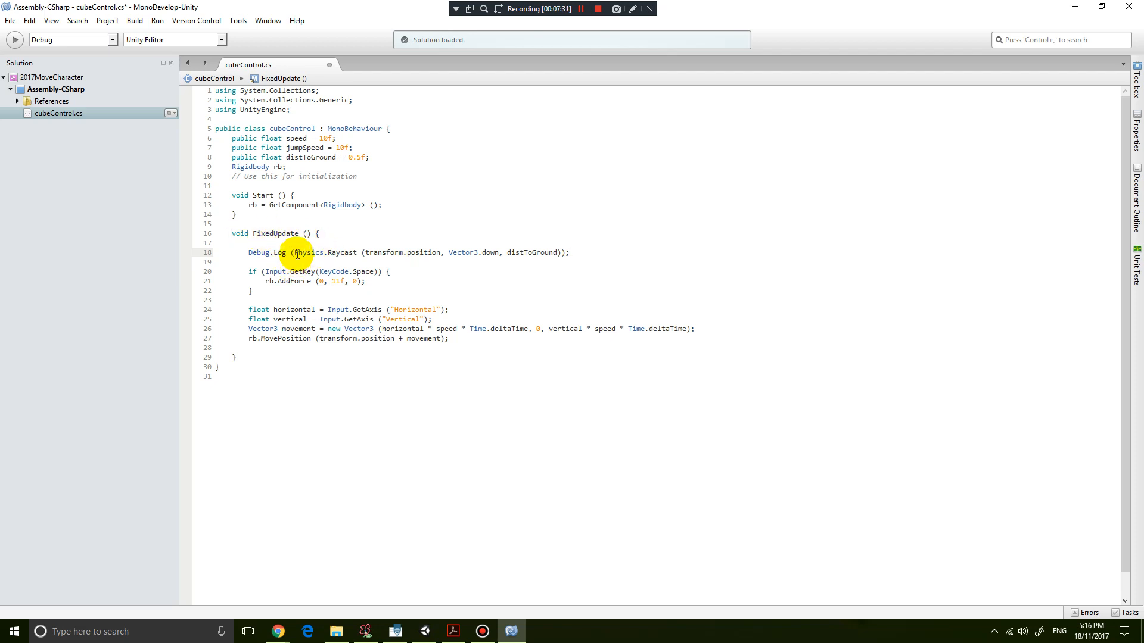
mouse_move(307, 252)
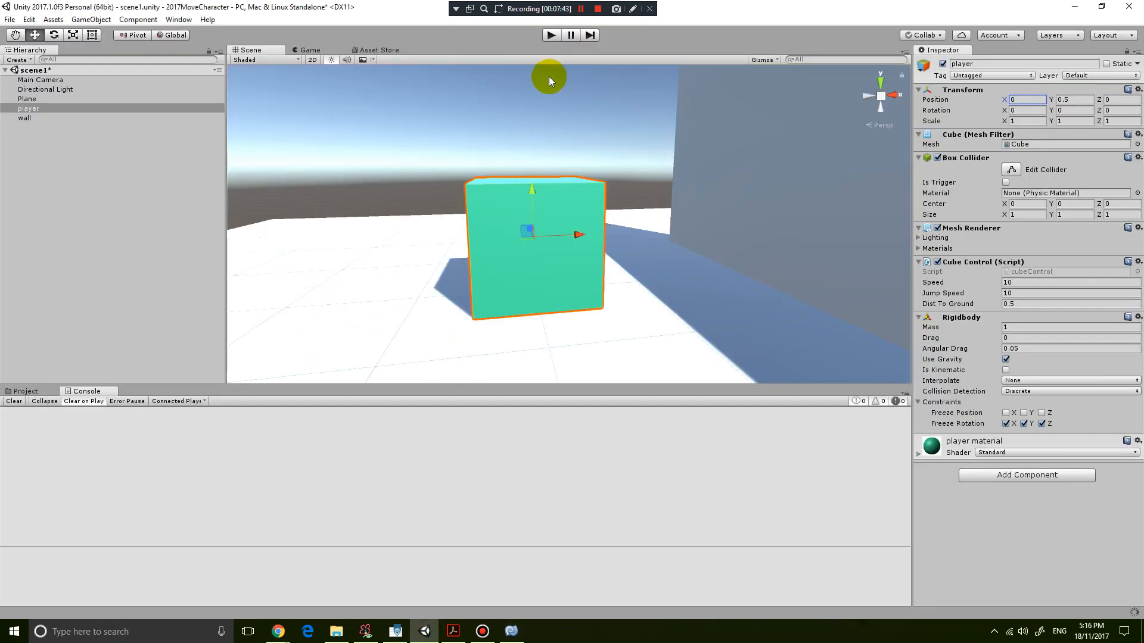
mouse_move(549, 122)
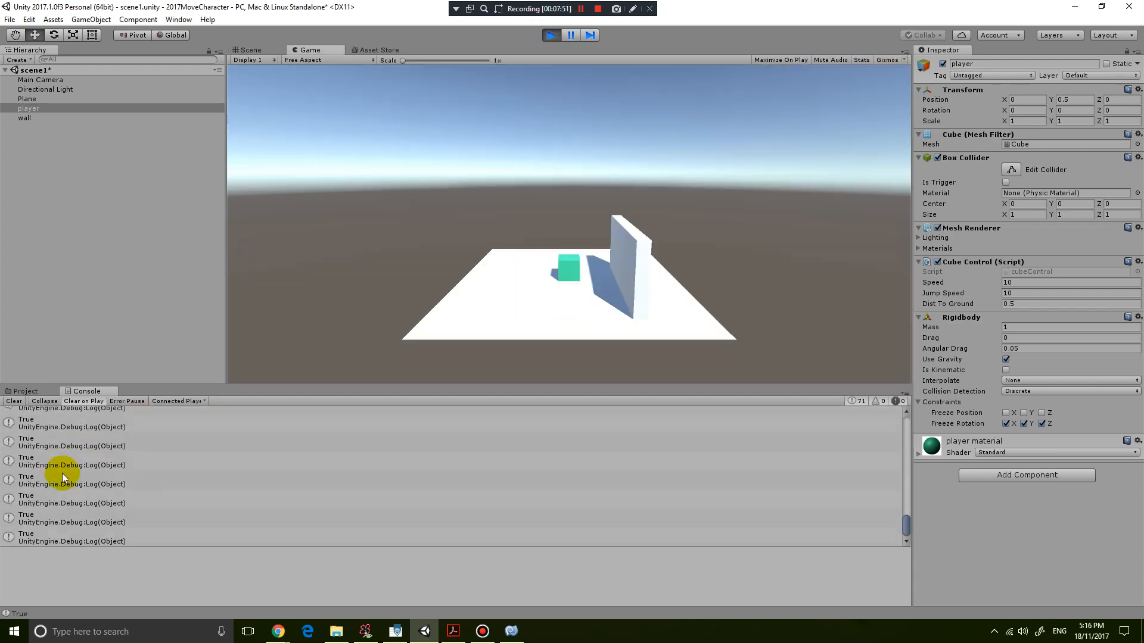
mouse_move(142, 436)
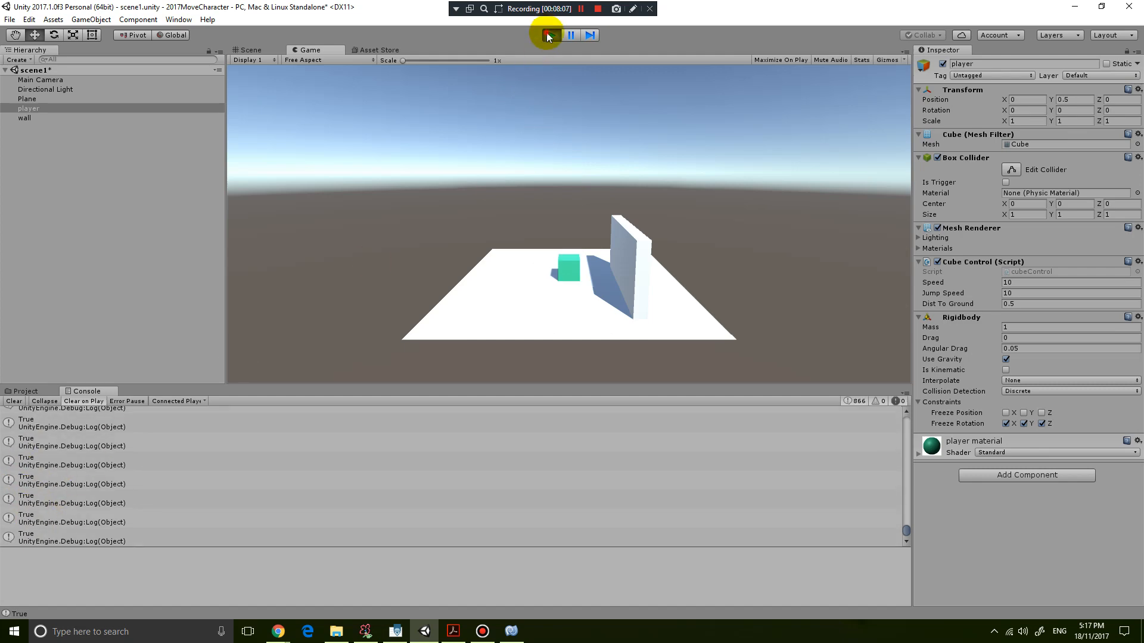
- Stop Play mode once the console shows repeated True logs
left_click(510, 632)
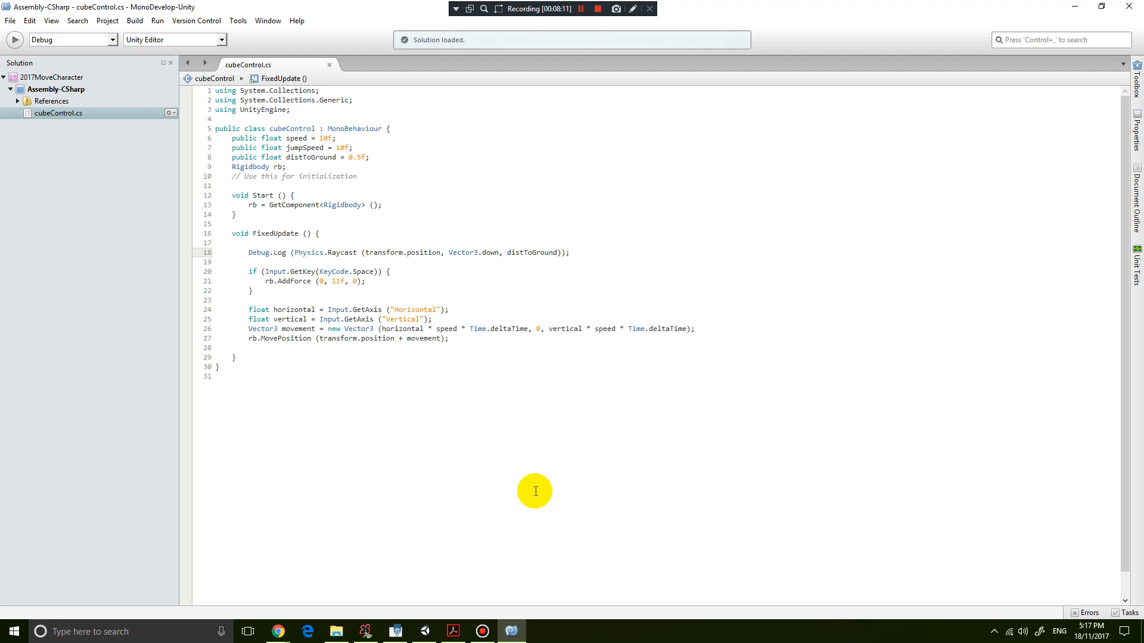
- Add an empty void isGrounded() method below FixedUpdate
double_click(308, 252)
type("void")
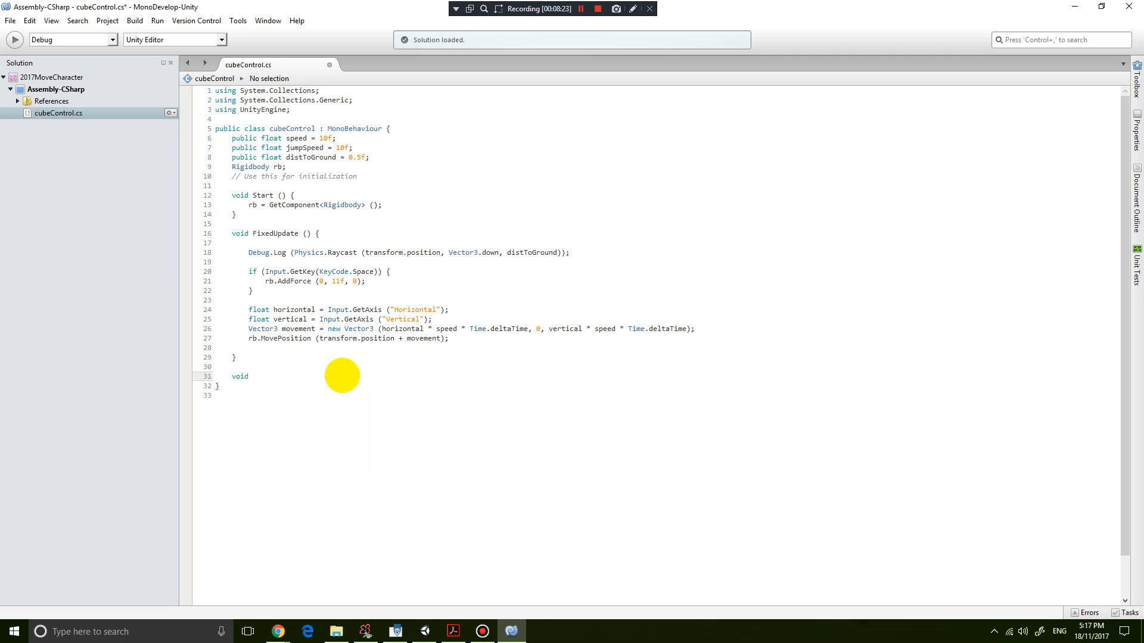
type("isGrounded() {")
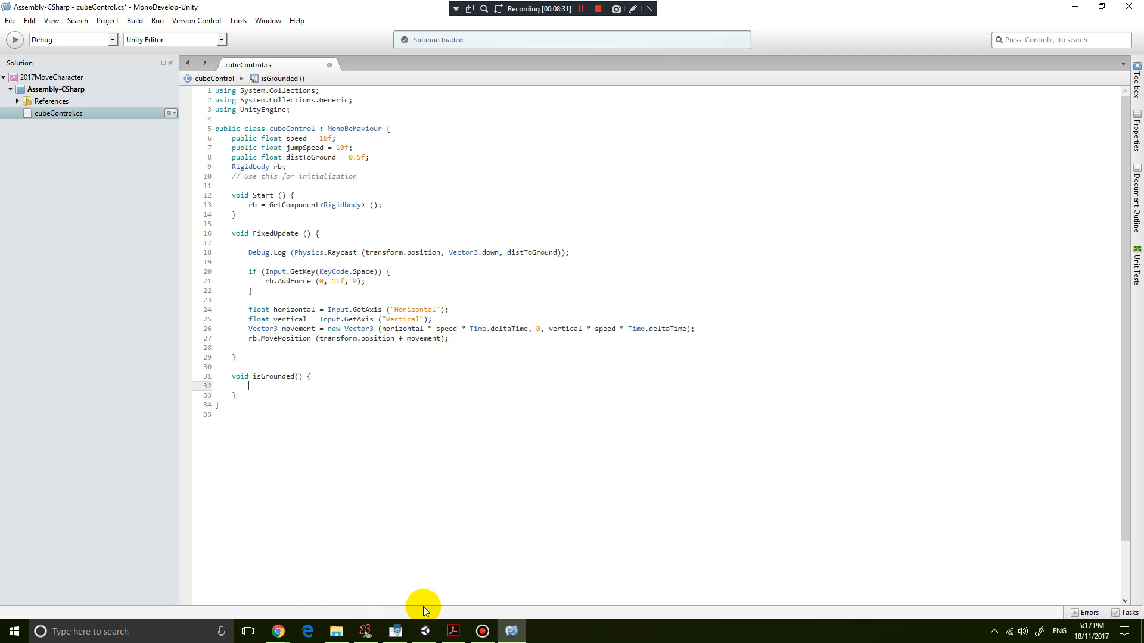
mouse_move(296, 394)
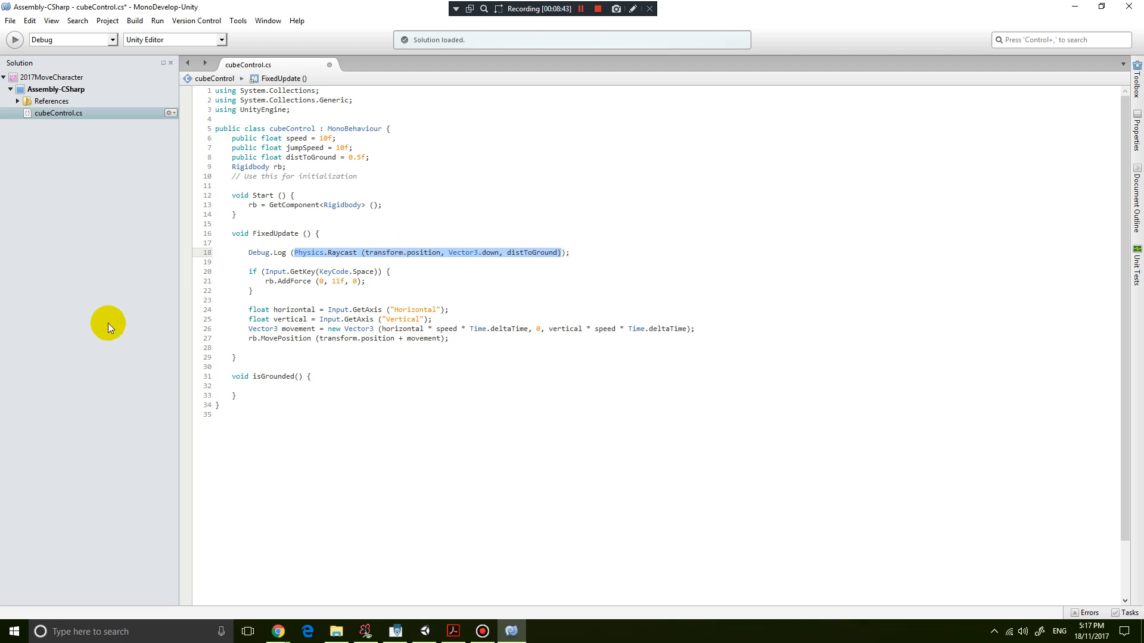
mouse_move(113, 322)
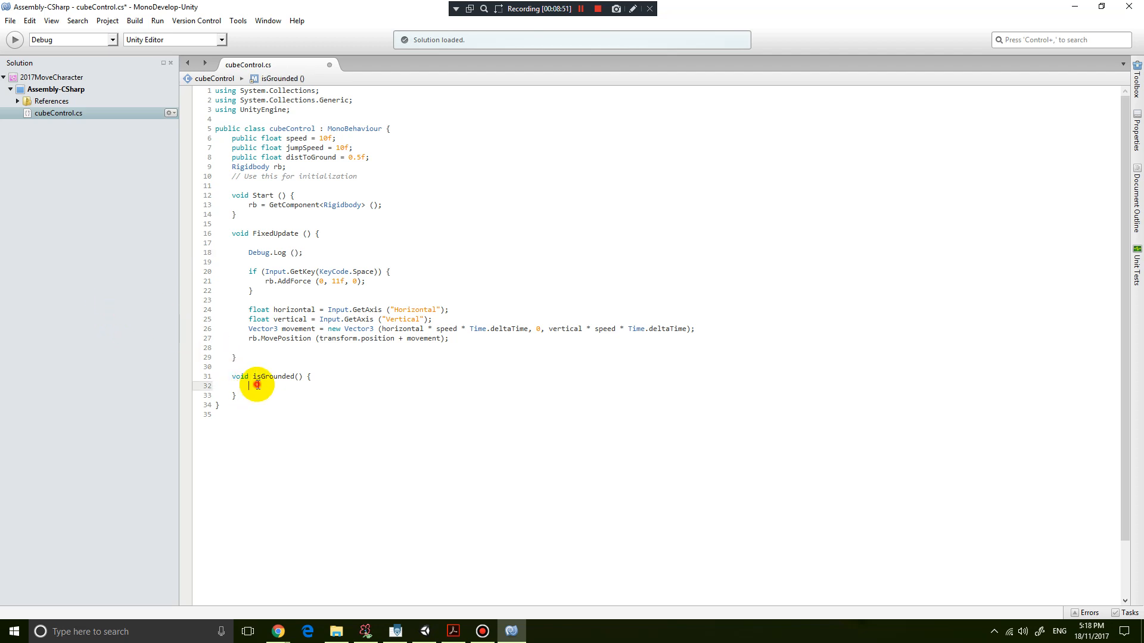
- Make bool isGrounded() return Physics.Raycast(transform.position, Vector3.down, distToGround) and log isGrounded()
type("Physics.Raycast (transform.position, Vector3.down, distToGround)")
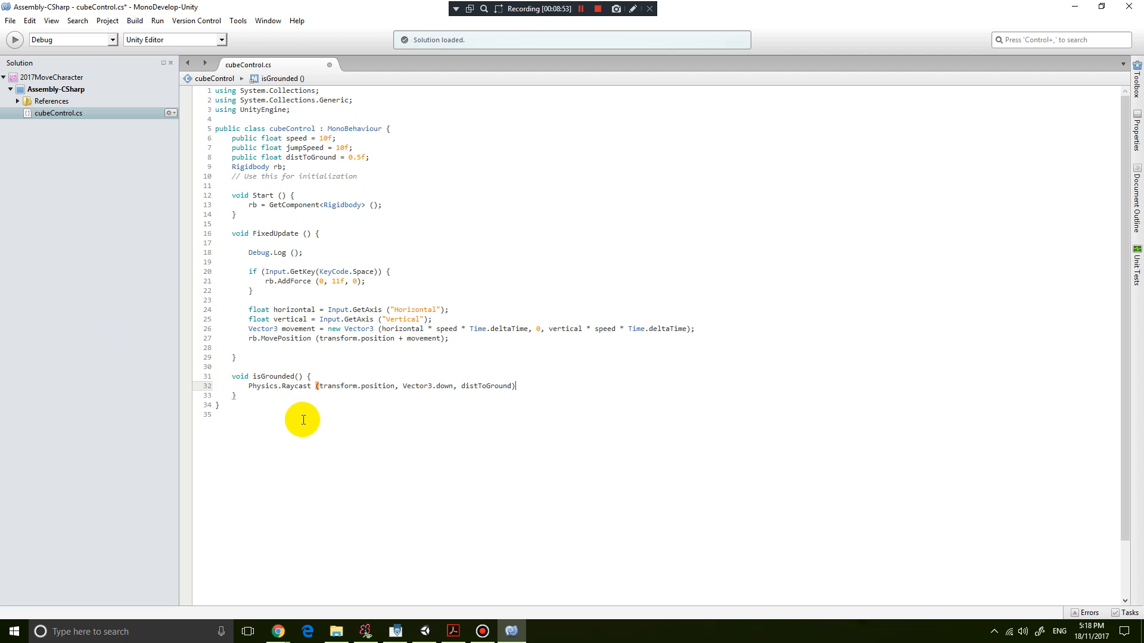
type(";")
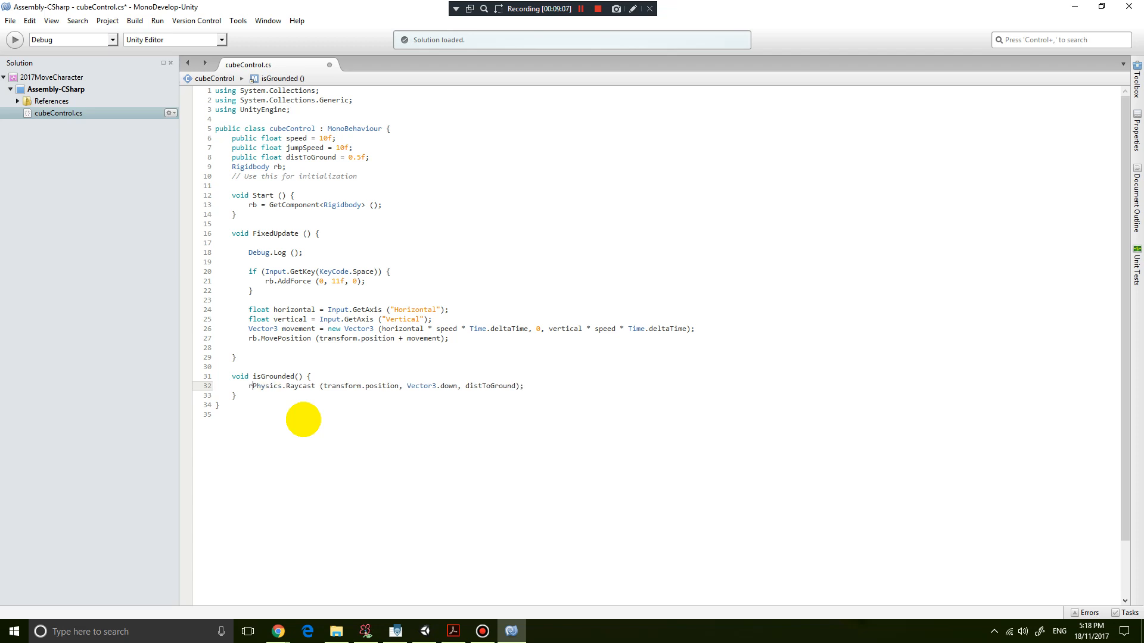
type("return")
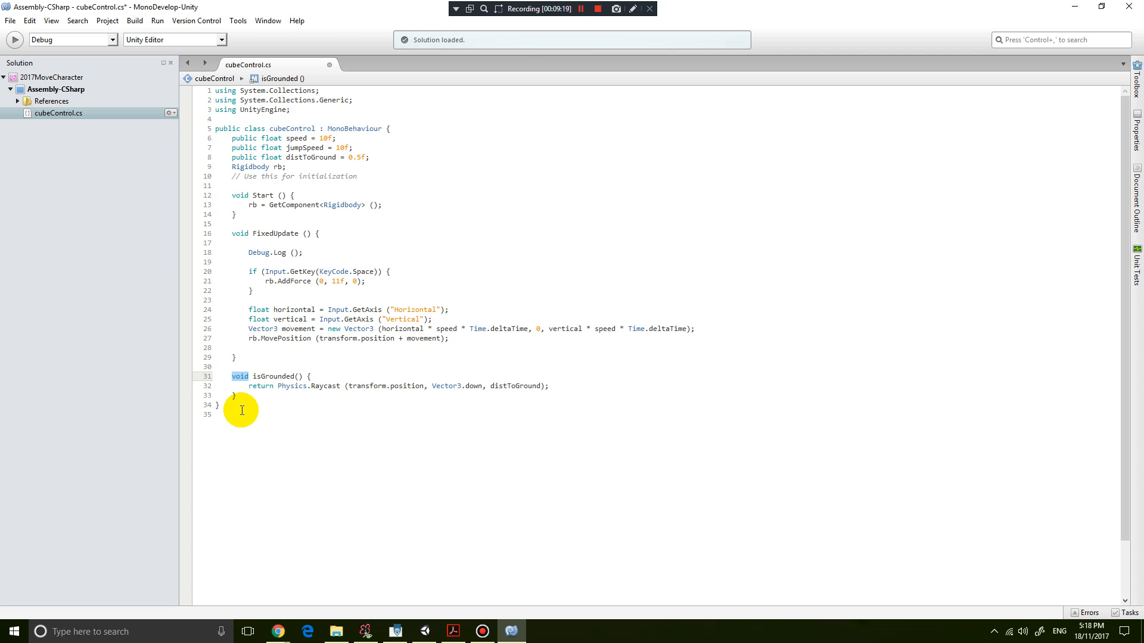
type("bool")
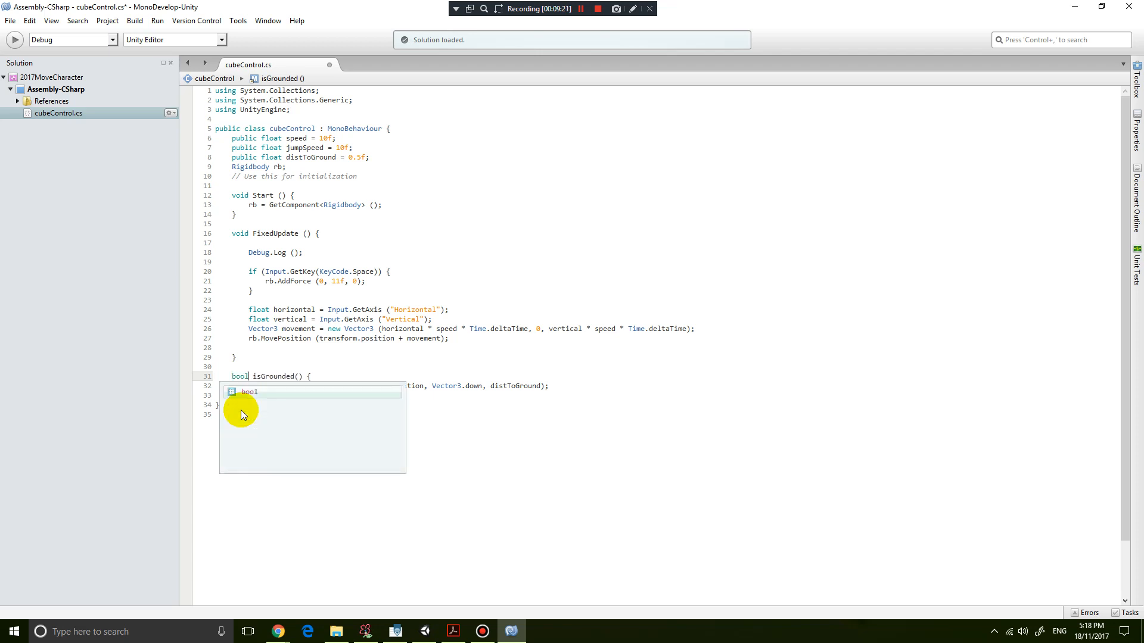
mouse_move(248, 396)
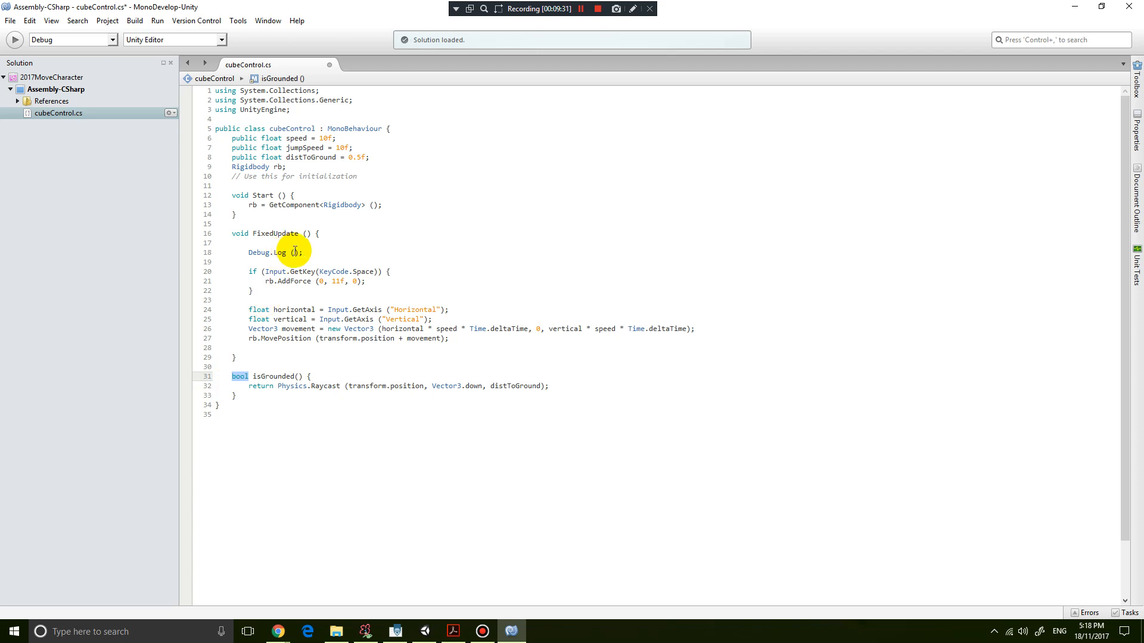
type("isGrounded(")
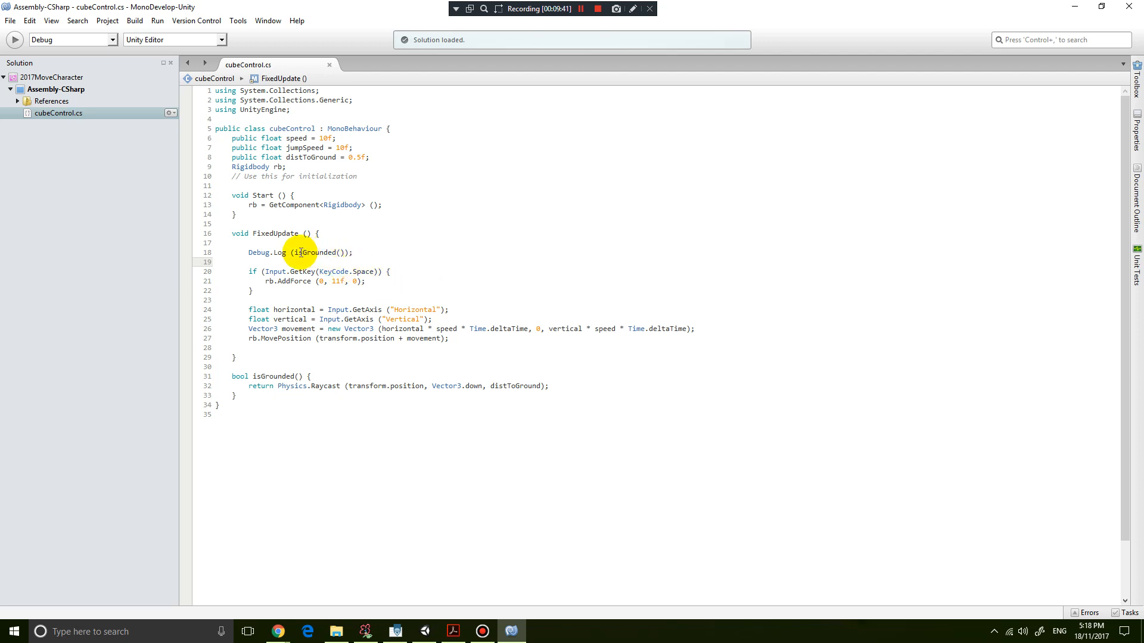
double_click(314, 253)
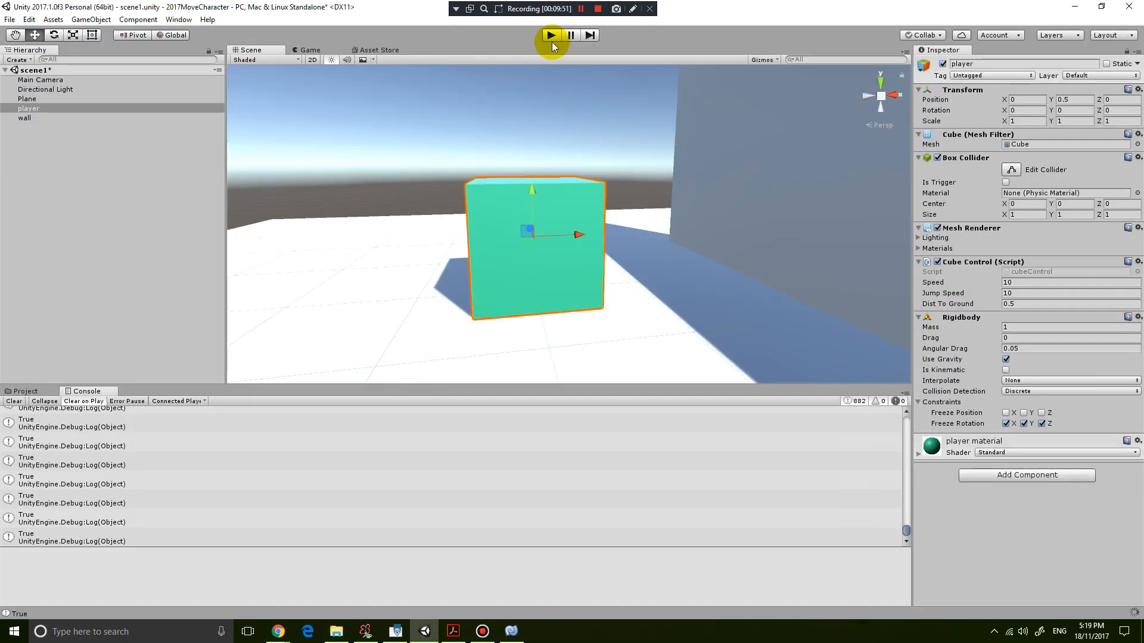
mouse_move(550, 36)
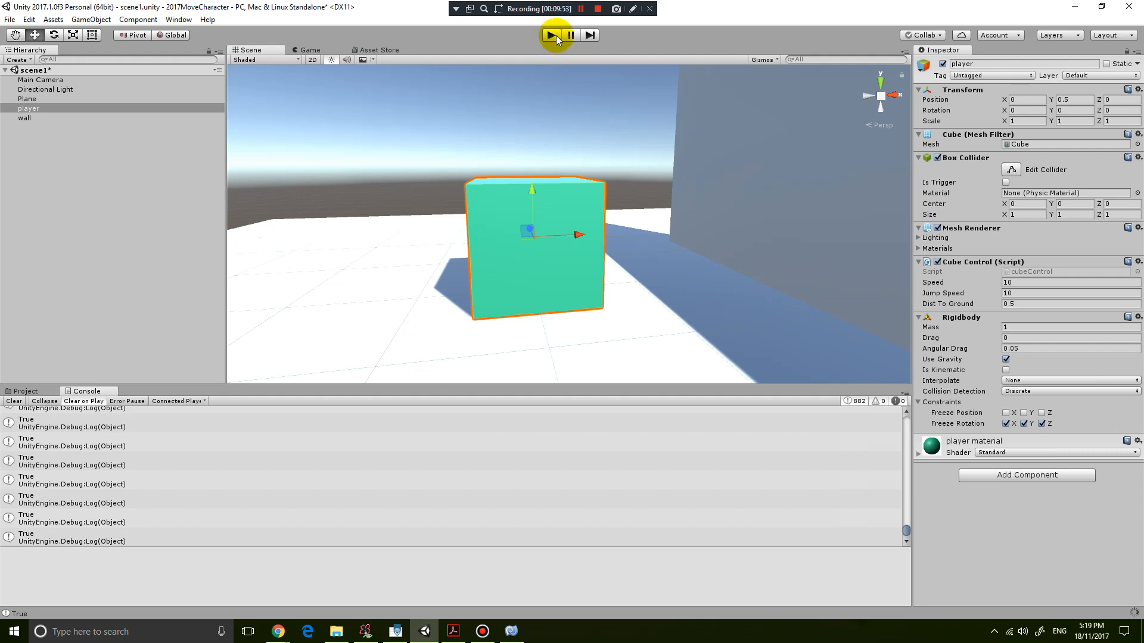